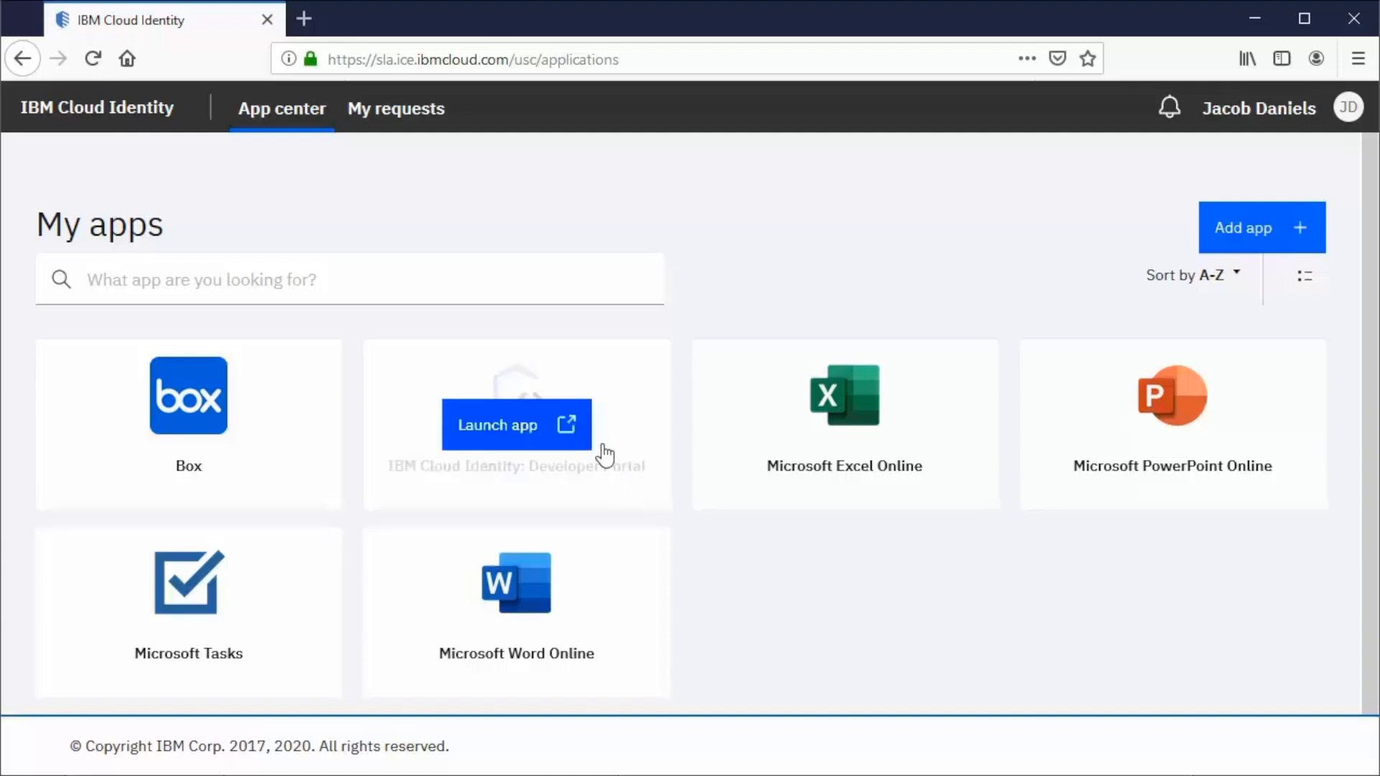
Launch the Developer Portal from My apps and move to the admin Dashboard.
click(514, 426)
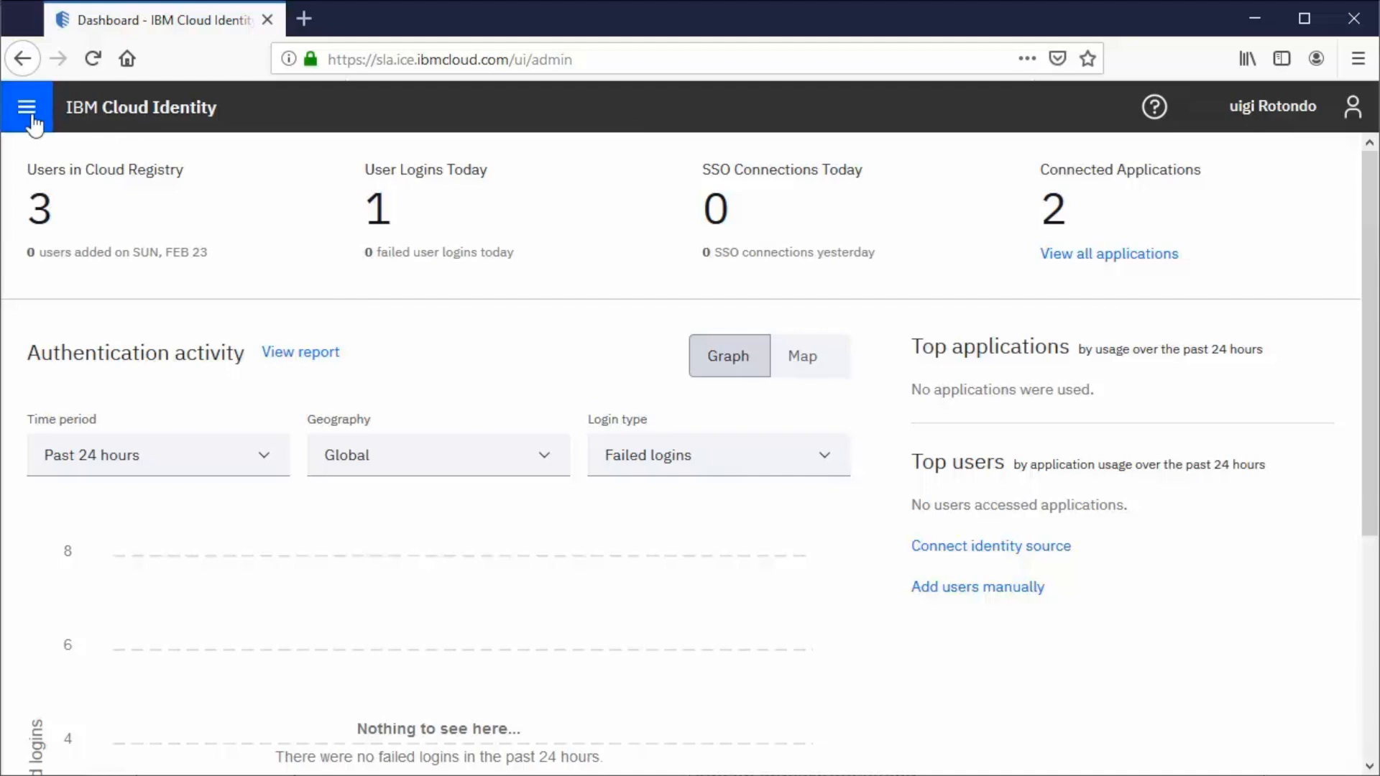
Go to Applications in the admin console and start adding a new application.
click(26, 106)
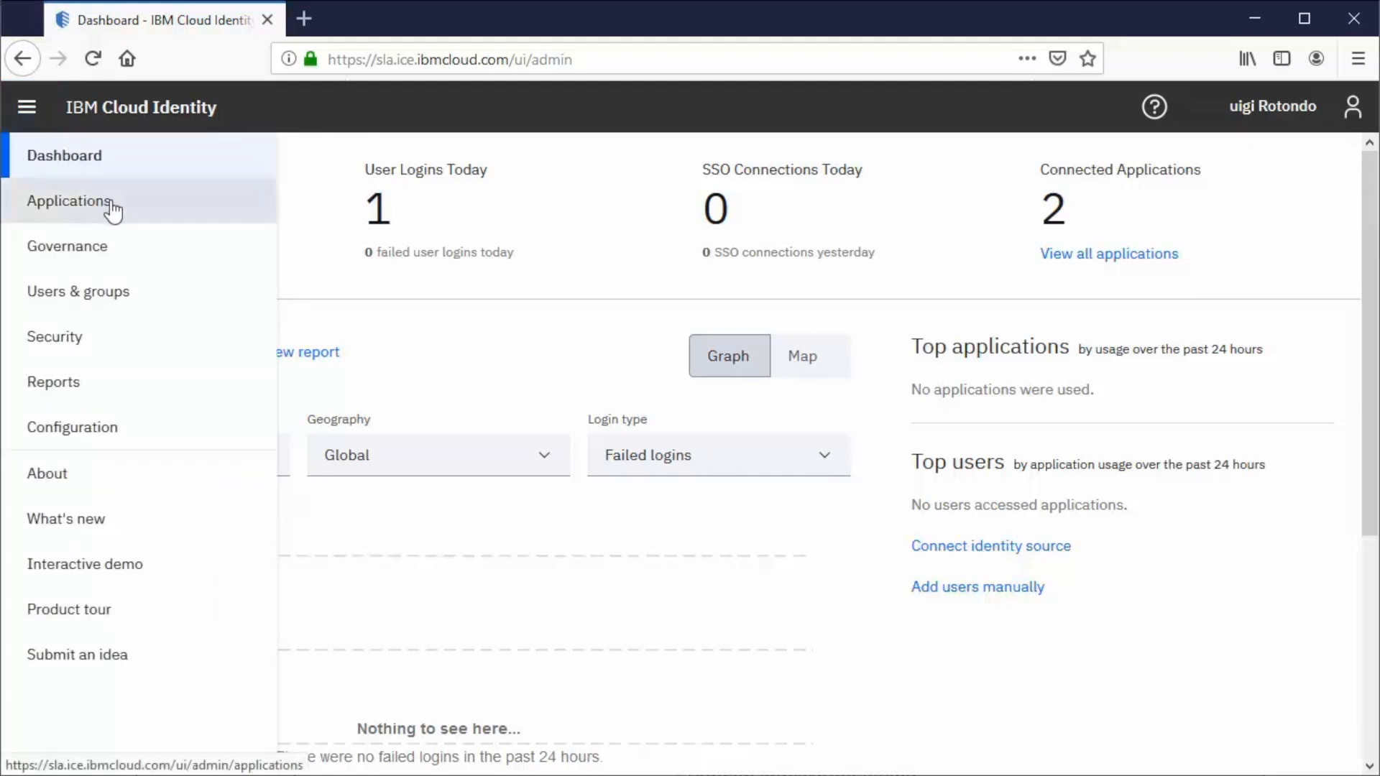
click(69, 202)
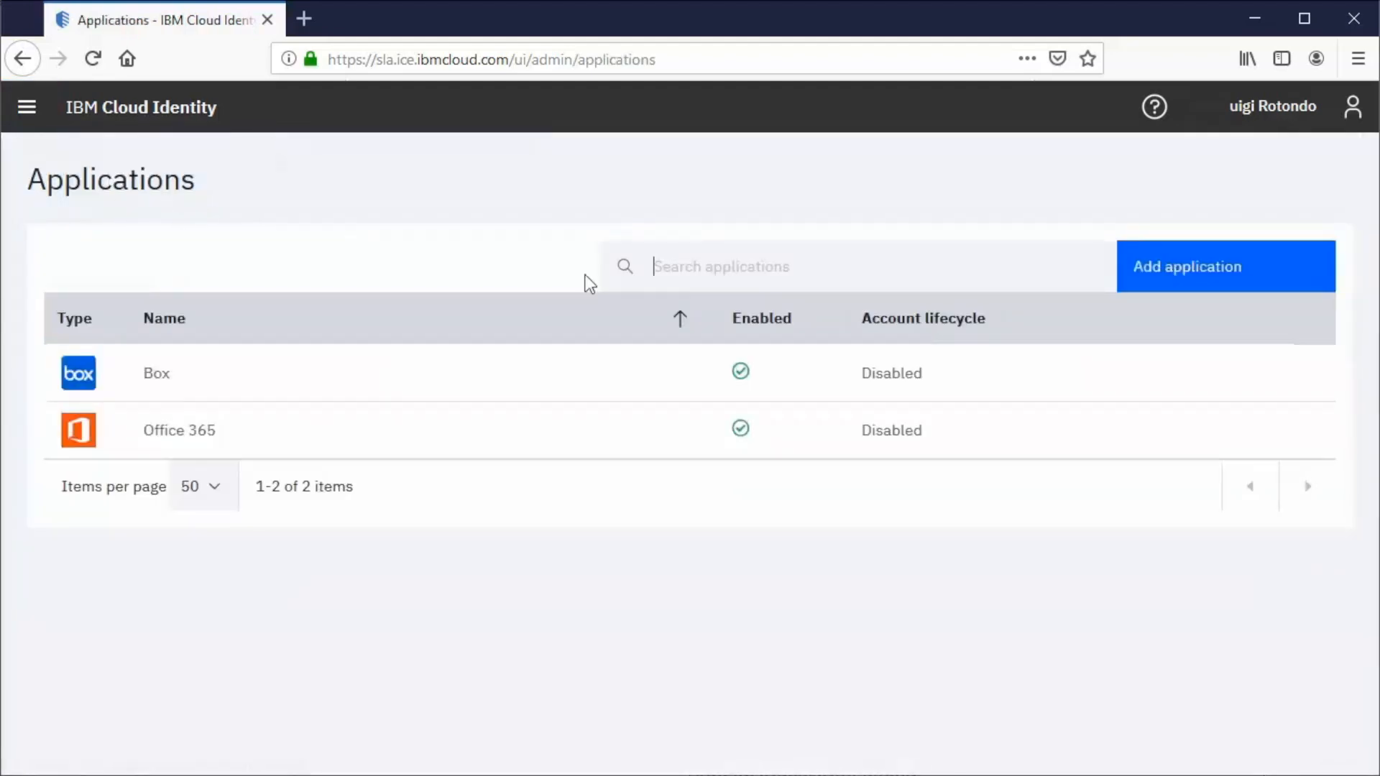
click(1225, 266)
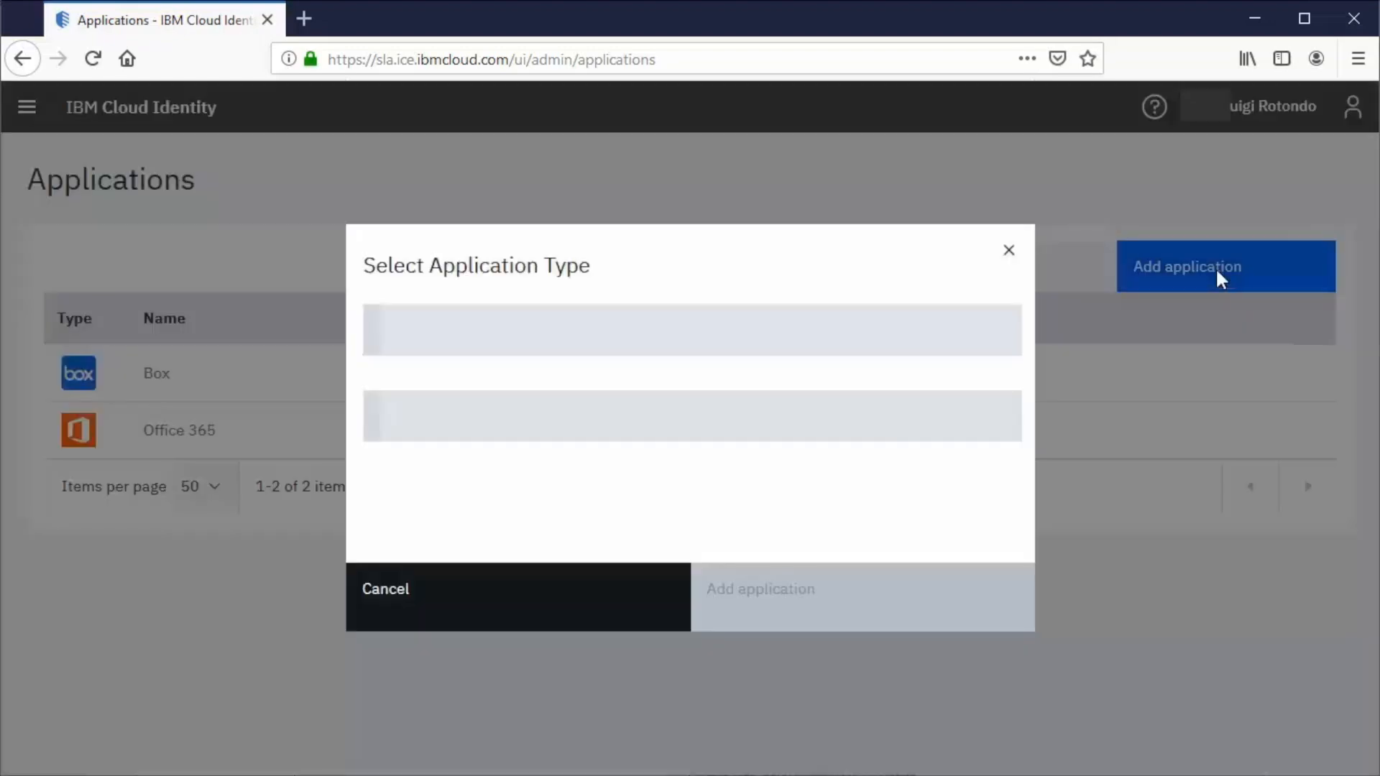
Search 'ibm cloud i', choose IBM Cloud Identity: Developer Portal and add it.
text(ibm)
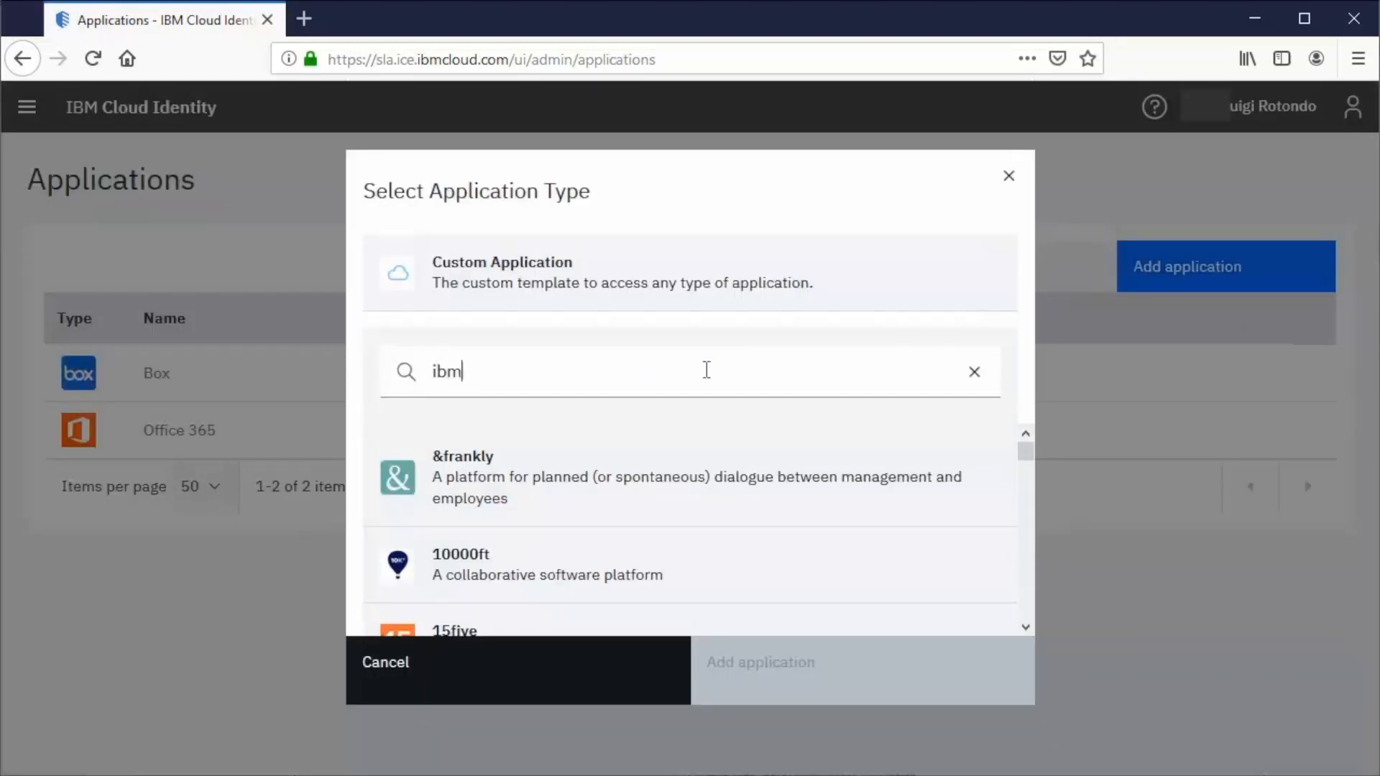
text(cloud identity)
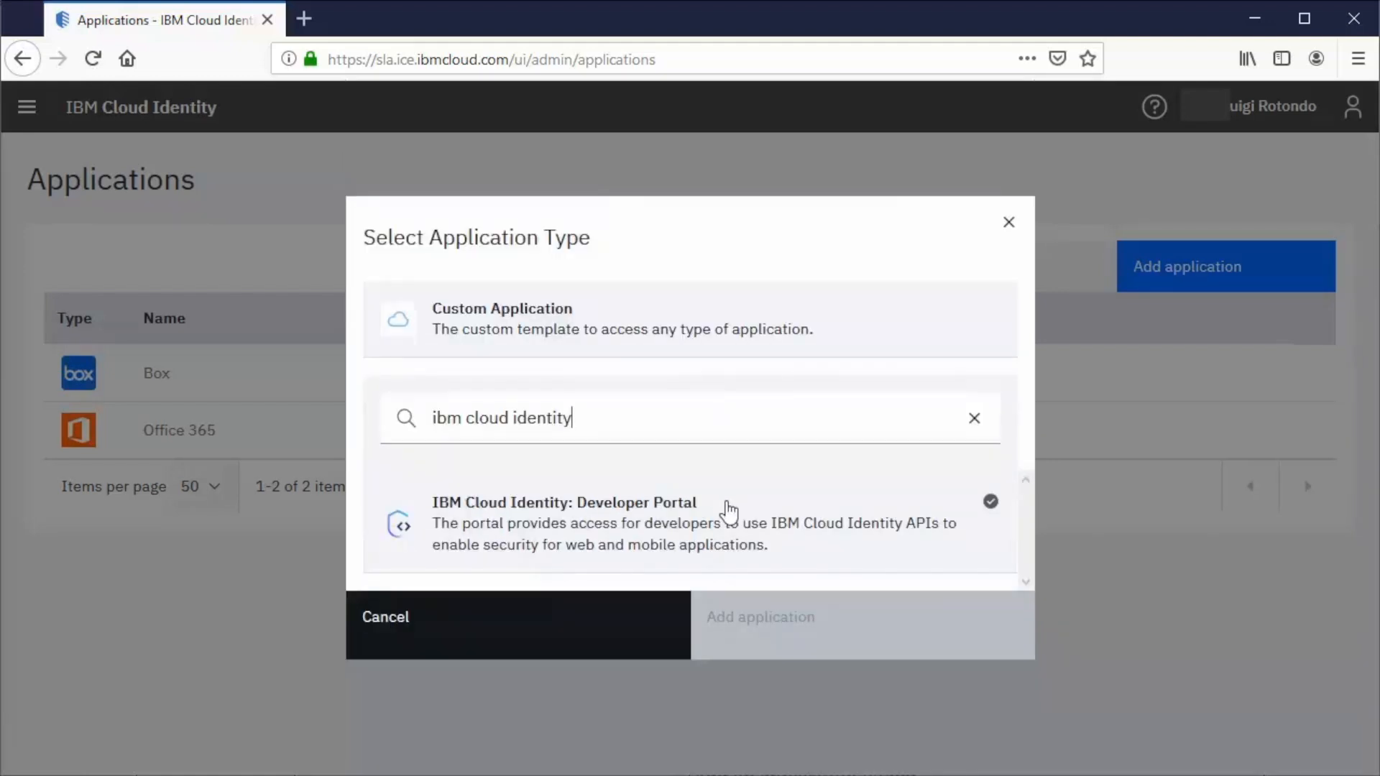
click(687, 523)
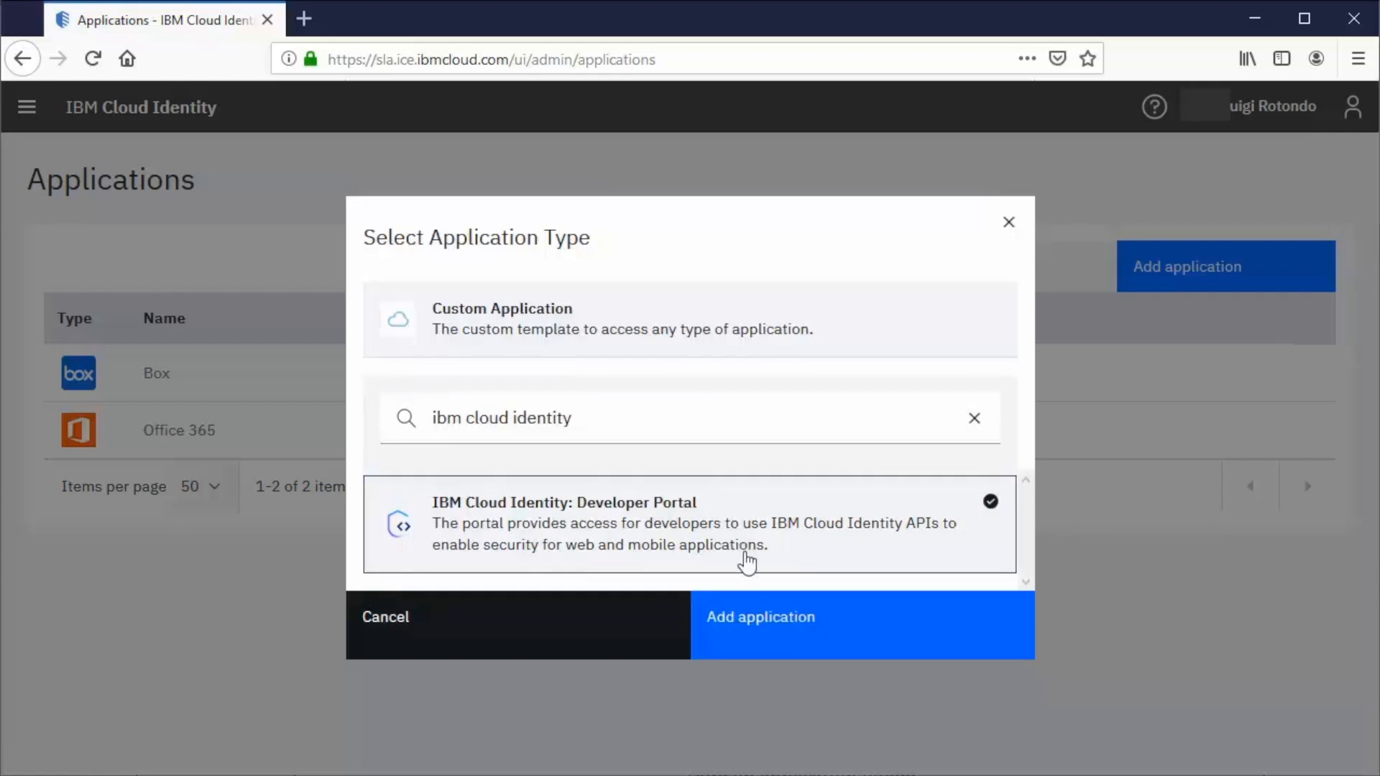
click(759, 617)
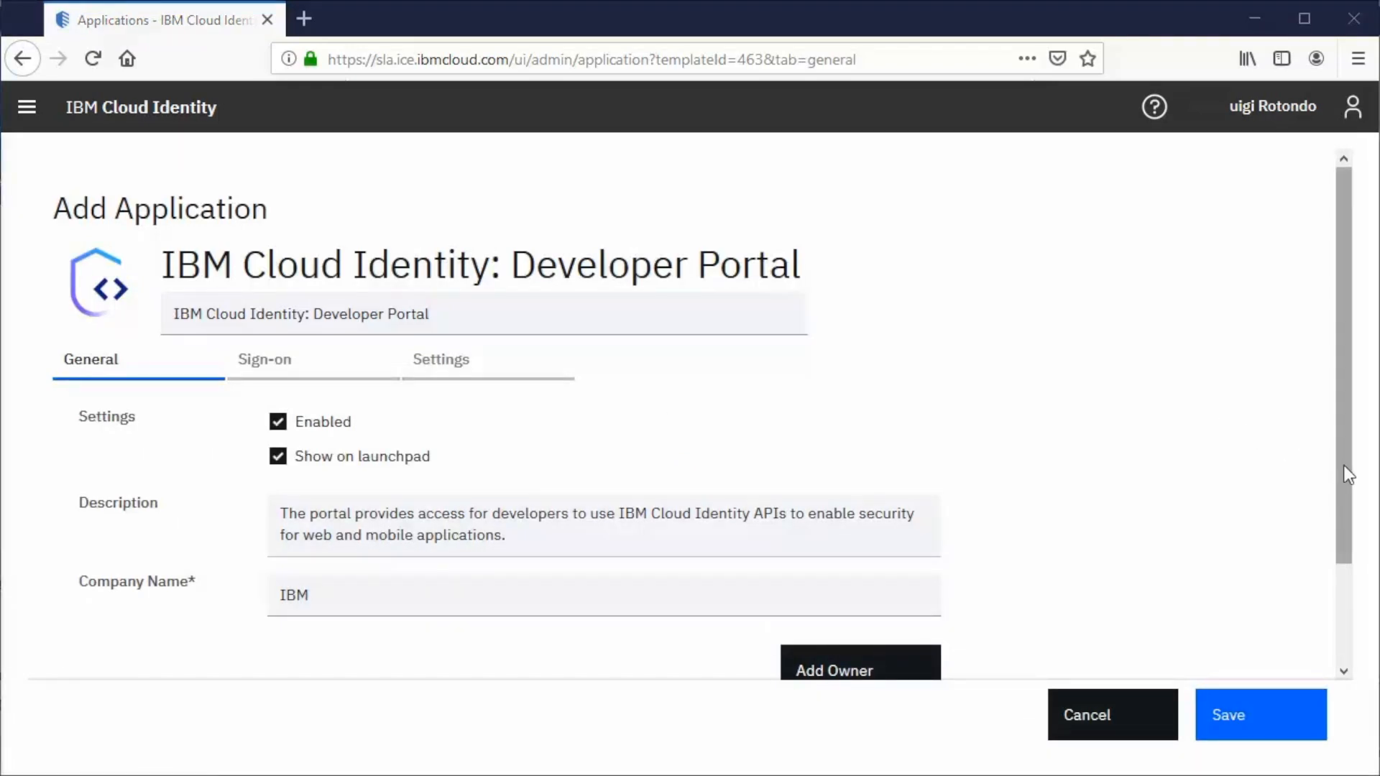
Add the user found by searching 'rotondo' as an application owner.
scroll(down, 3)
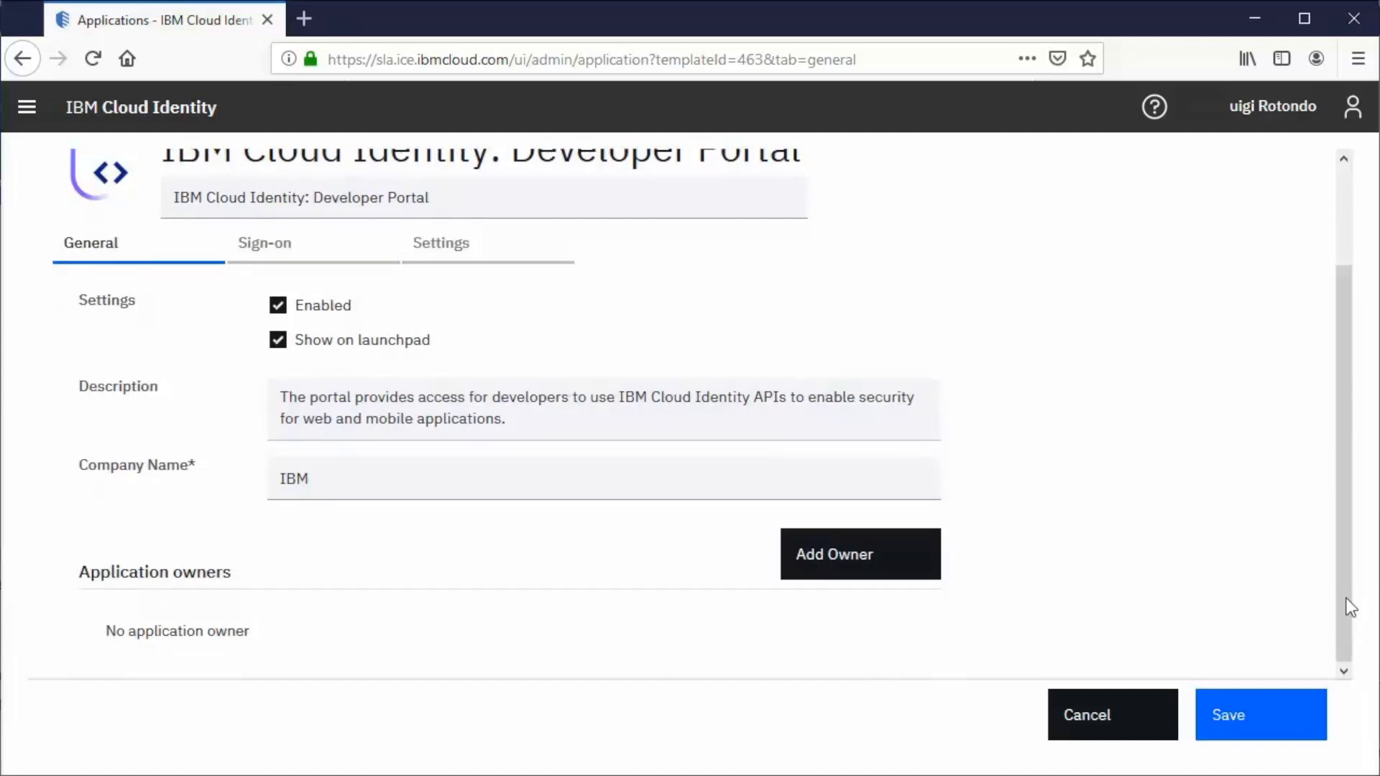
mouse_move(907, 589)
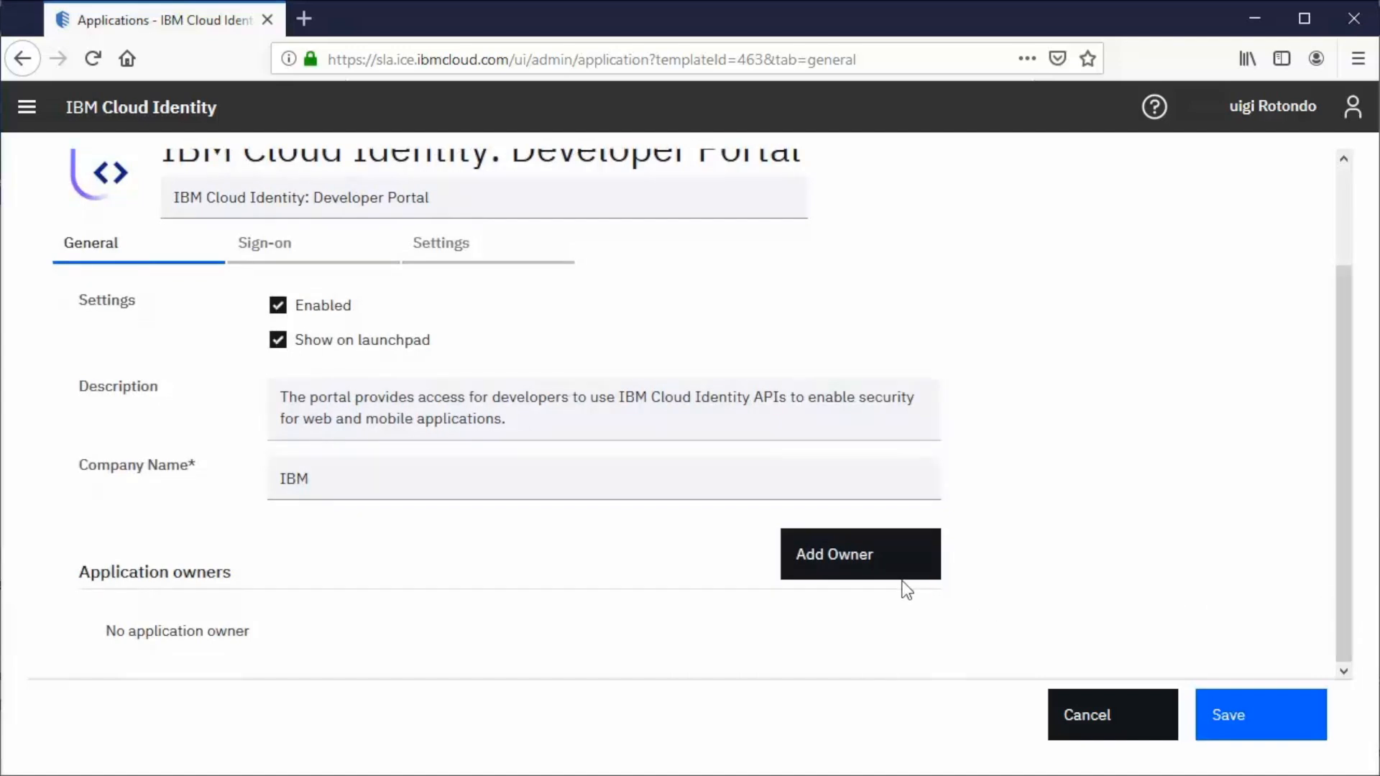
click(860, 553)
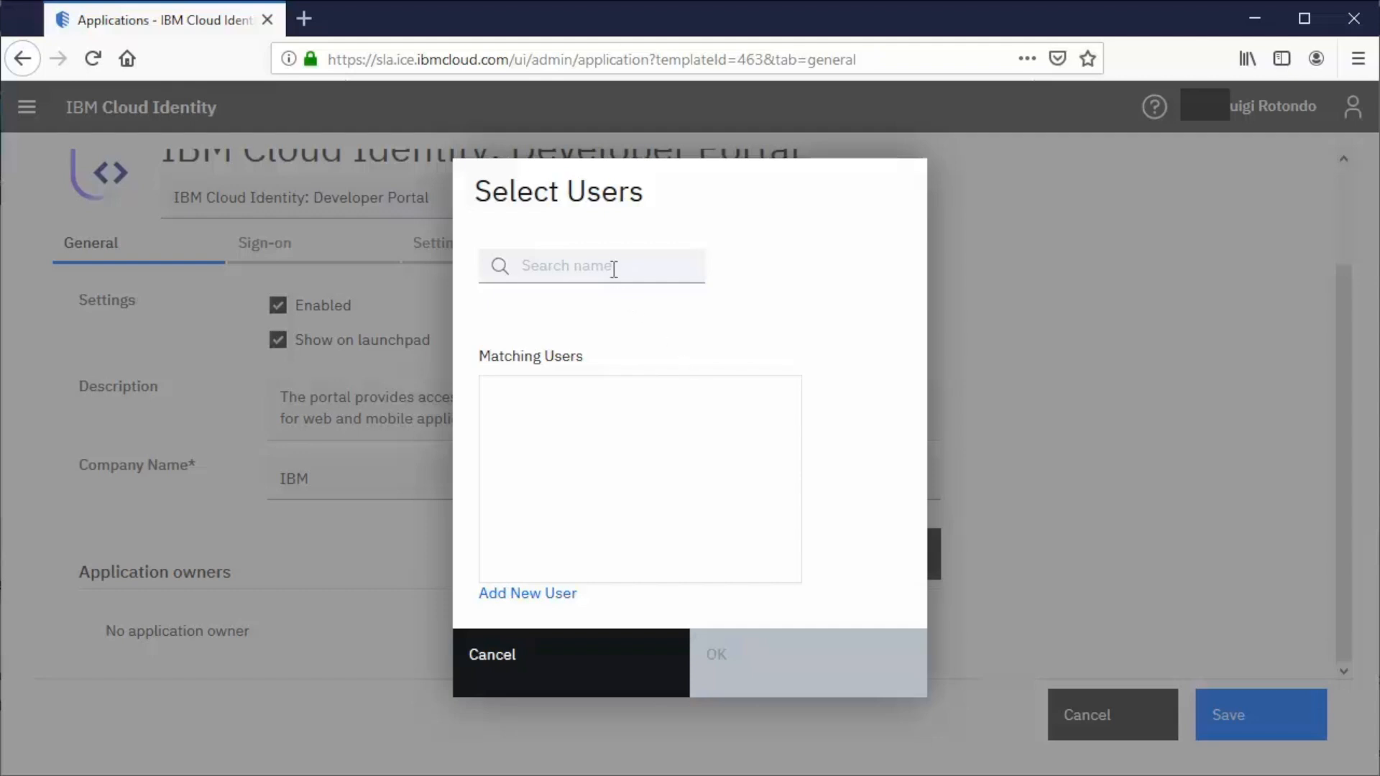
text(rotondo)
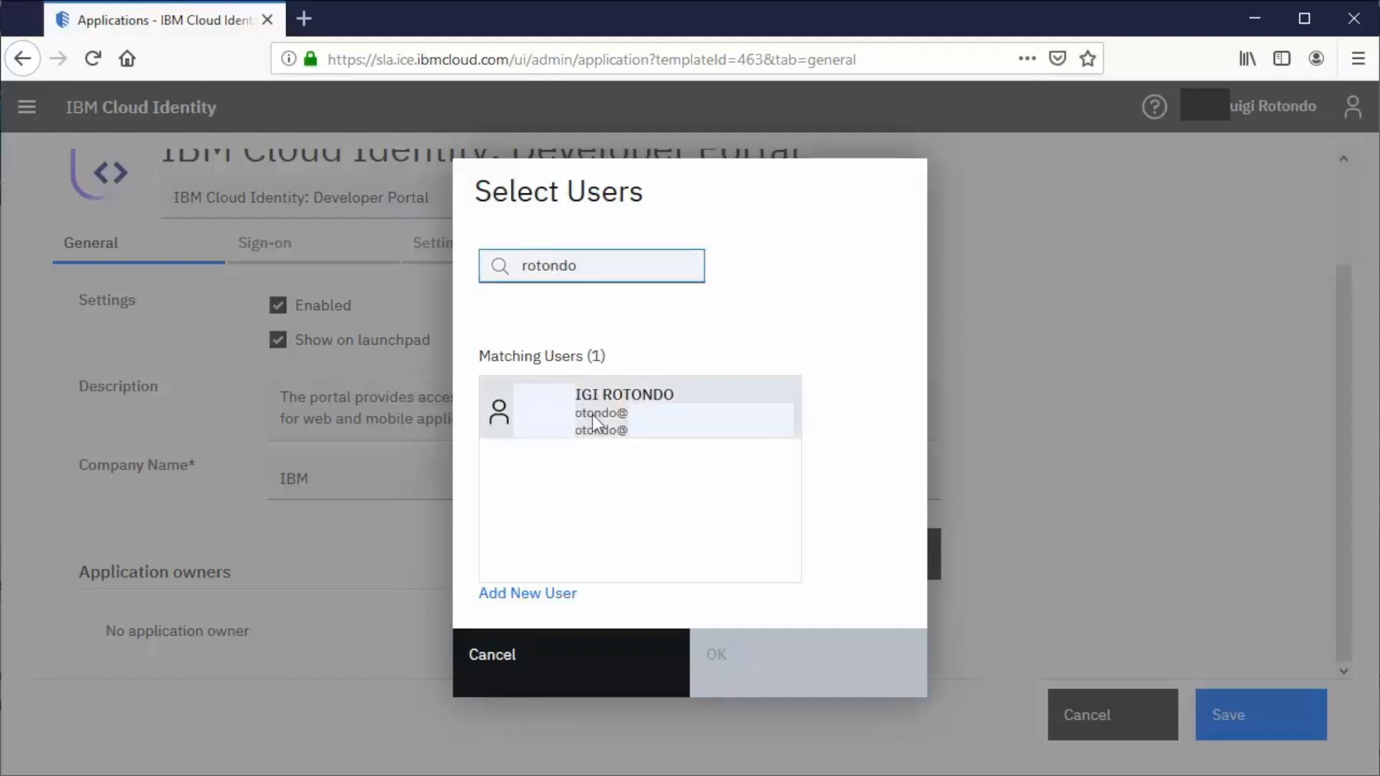
click(718, 654)
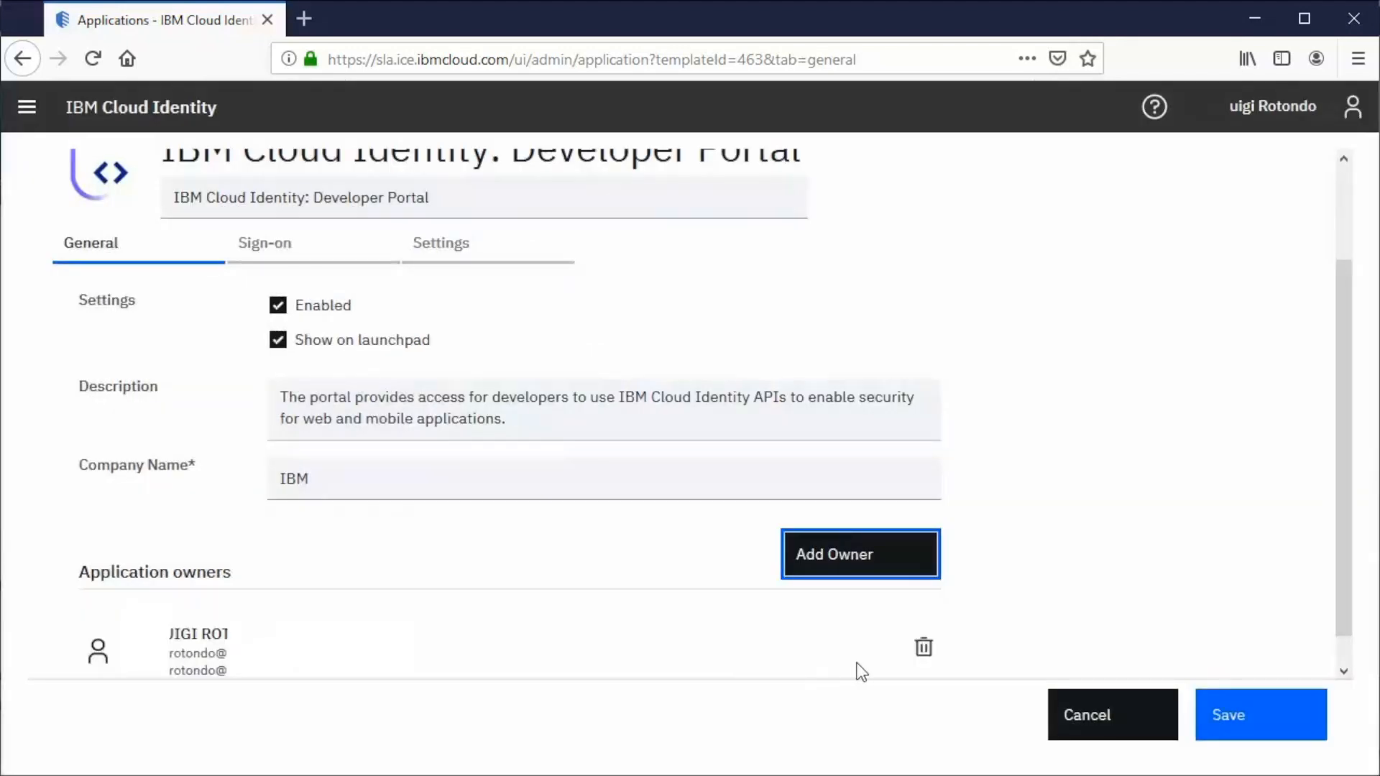
scroll(down, 3)
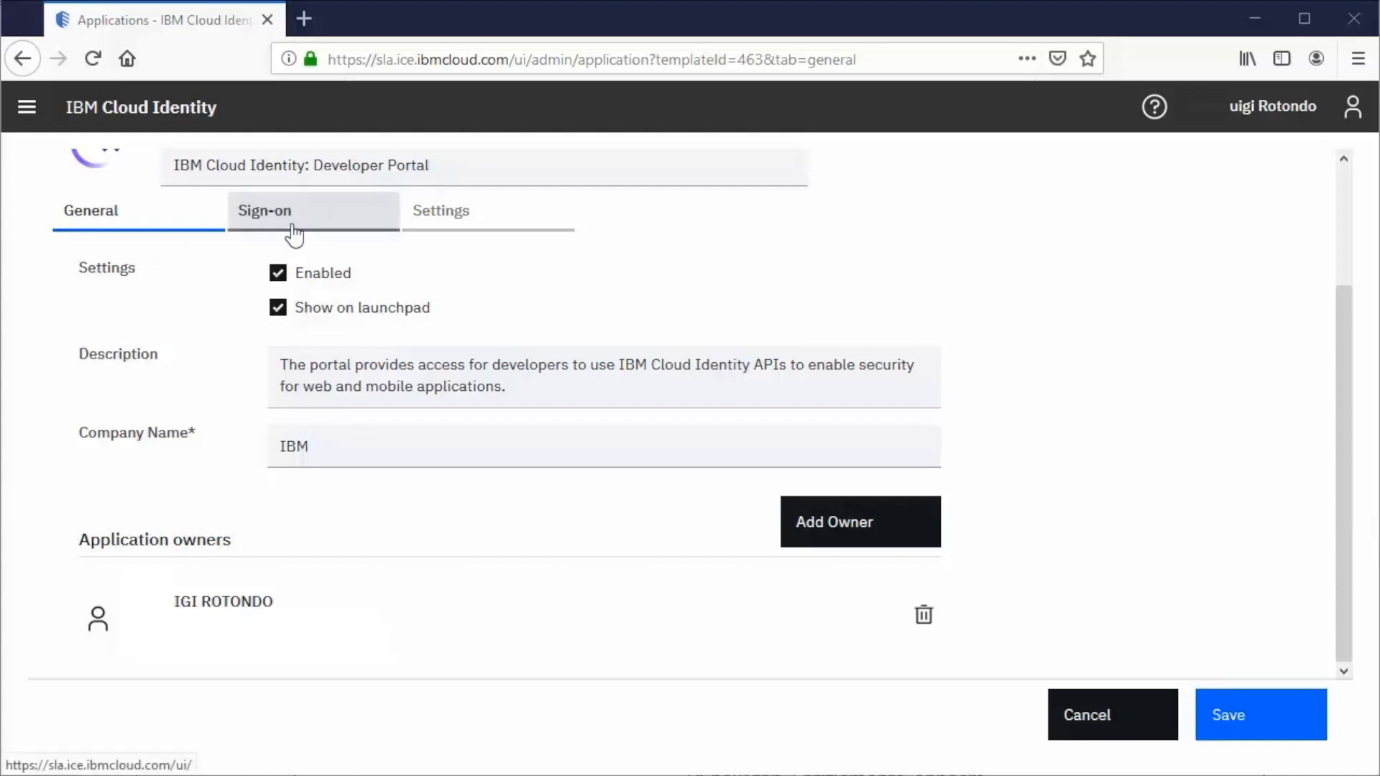
click(264, 210)
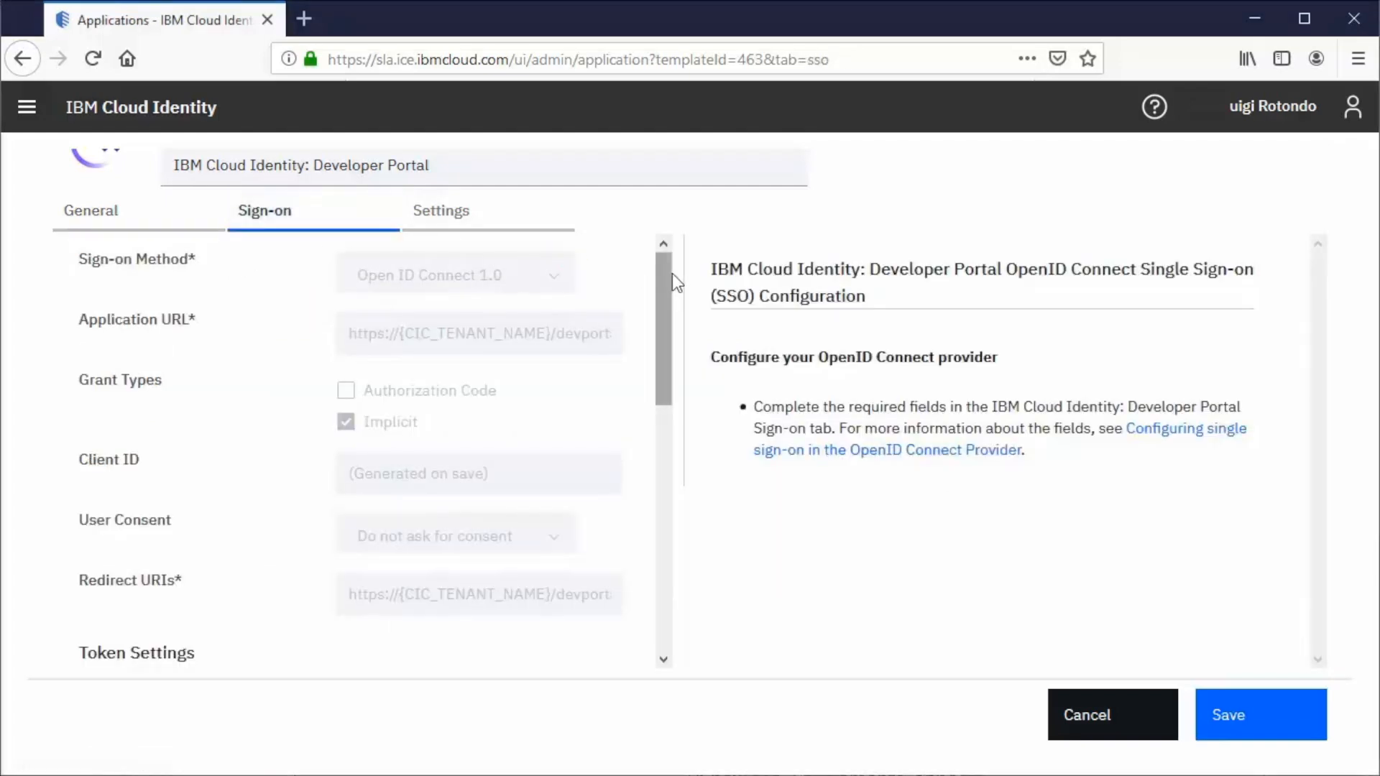
scroll(down, 3)
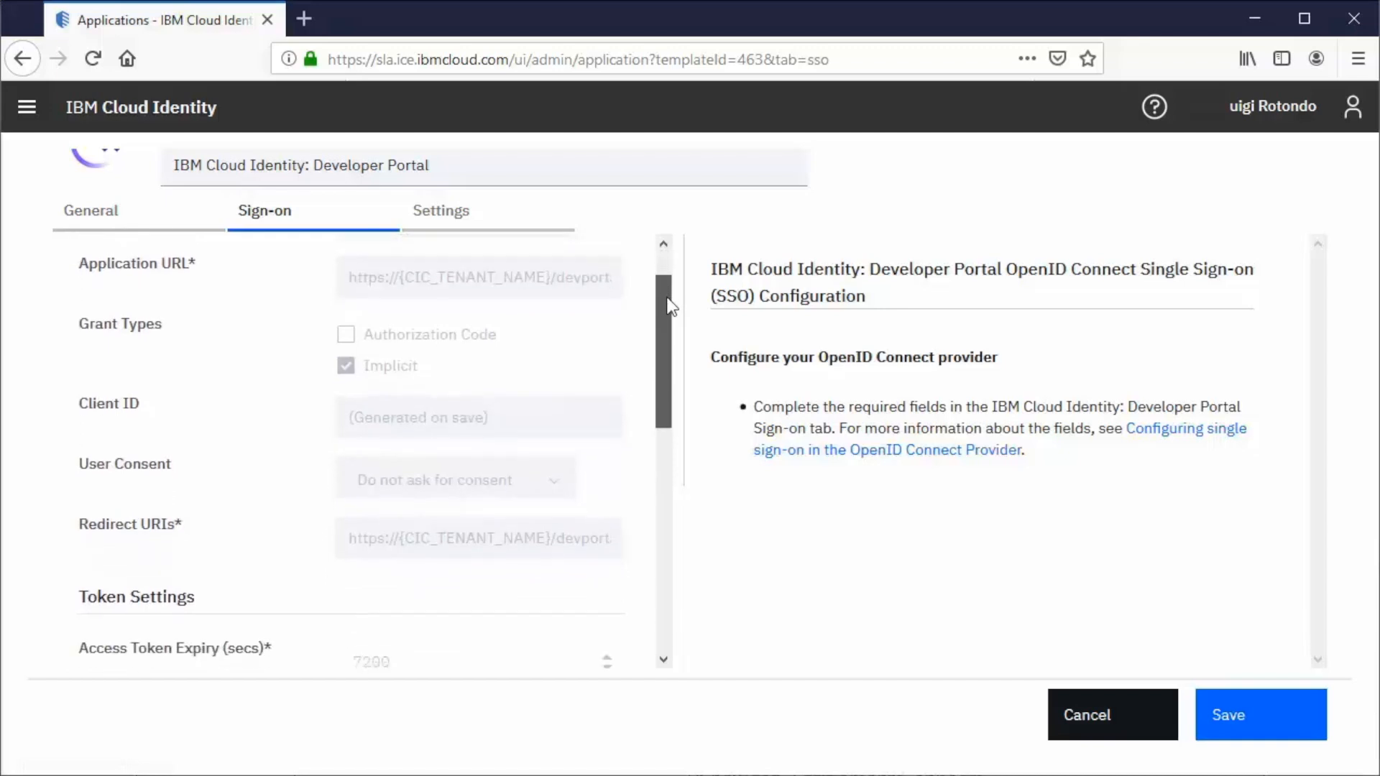
scroll(down, 3)
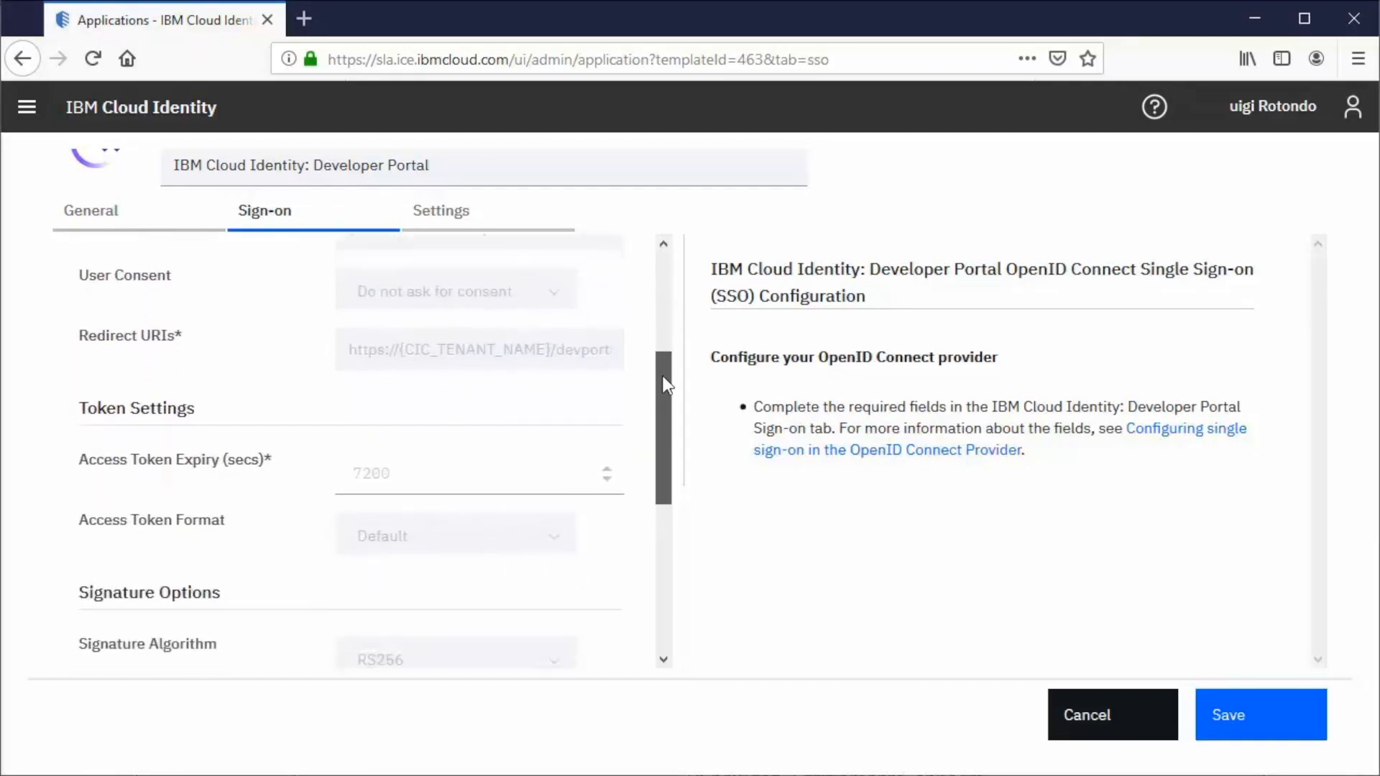
scroll(down, 3)
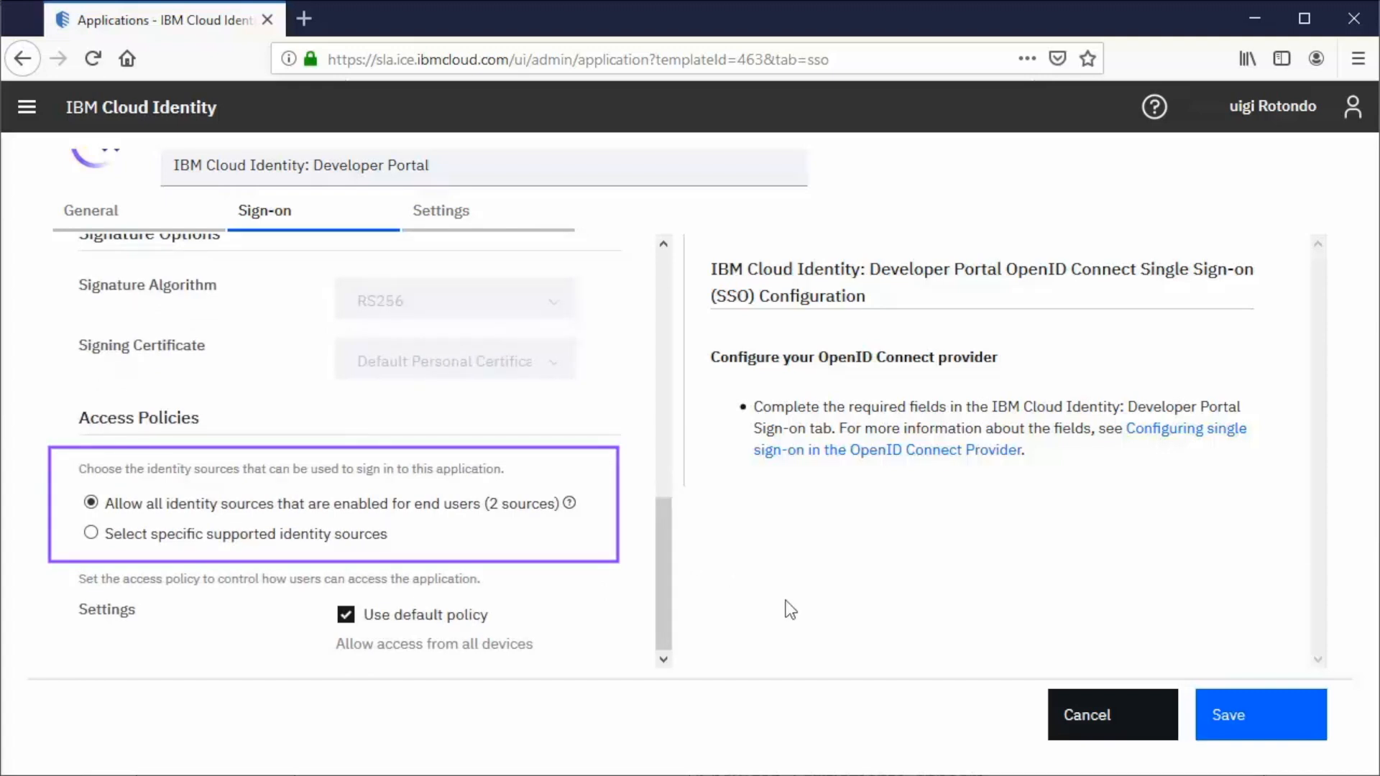
mouse_move(797, 612)
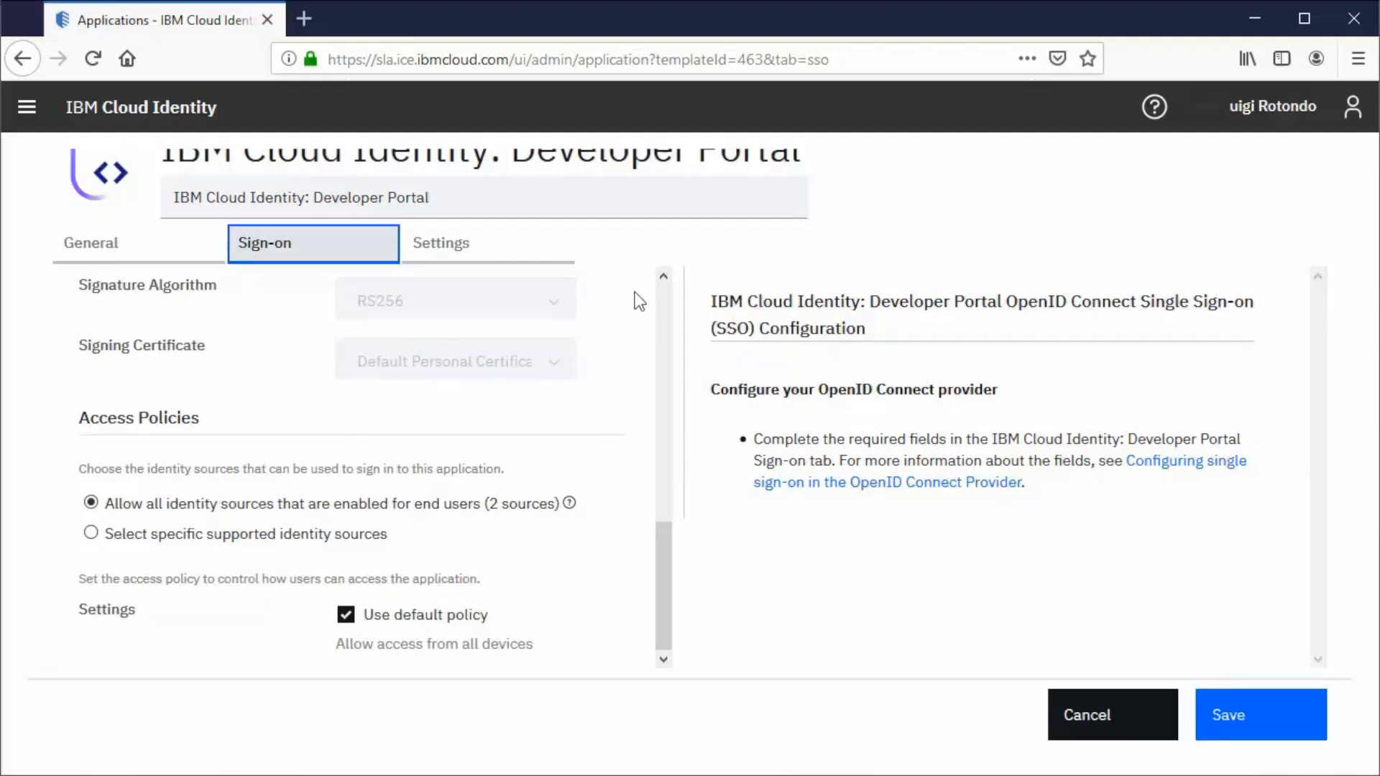
Enable 'Include all known user attributes' in Settings and save the Developer Portal application.
click(439, 243)
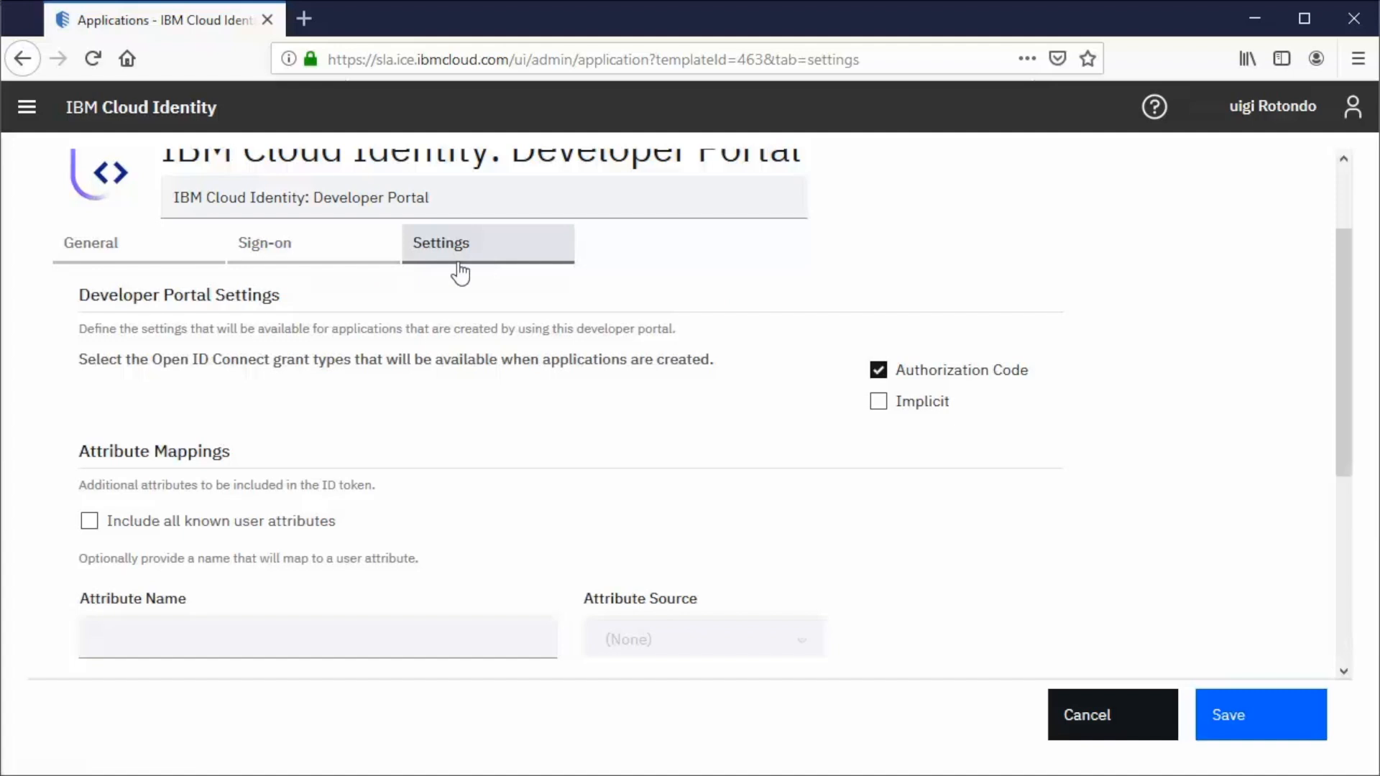
click(89, 520)
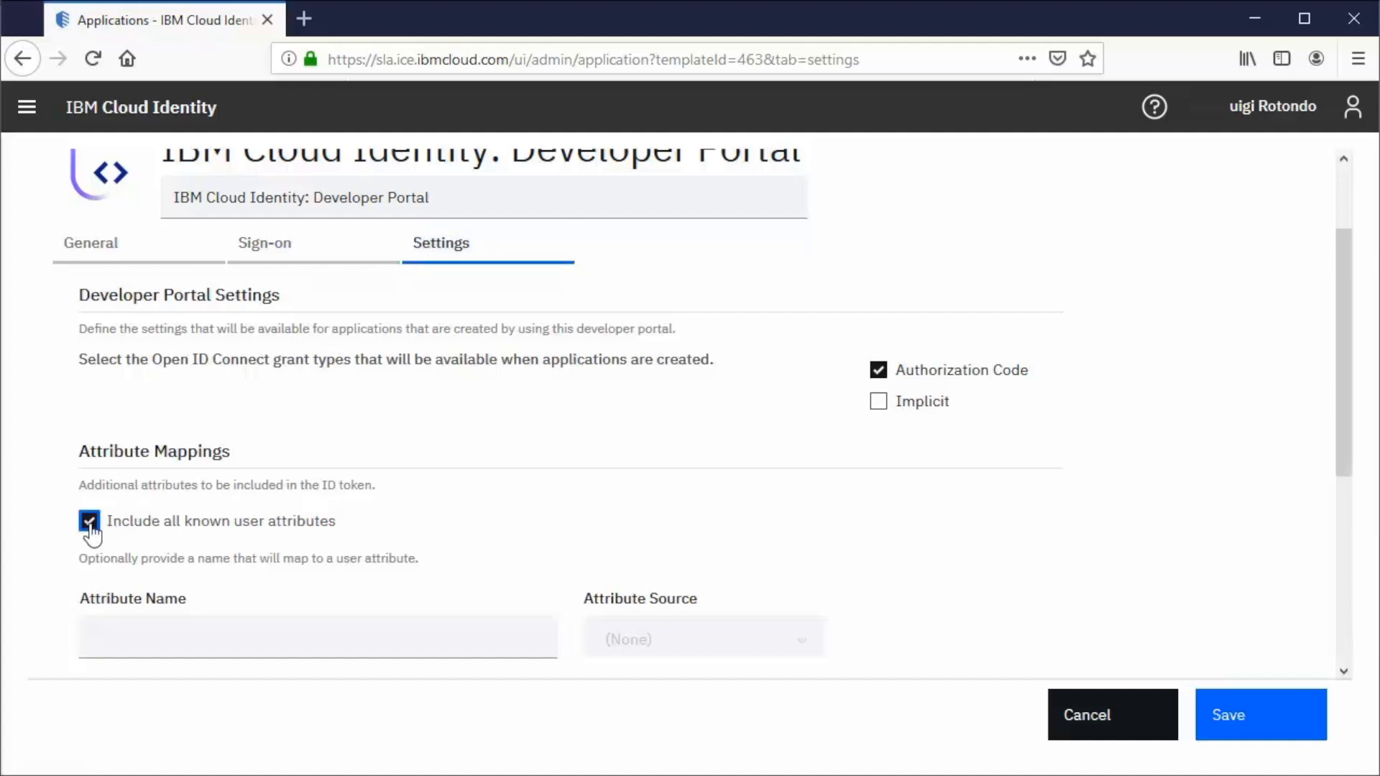
click(88, 520)
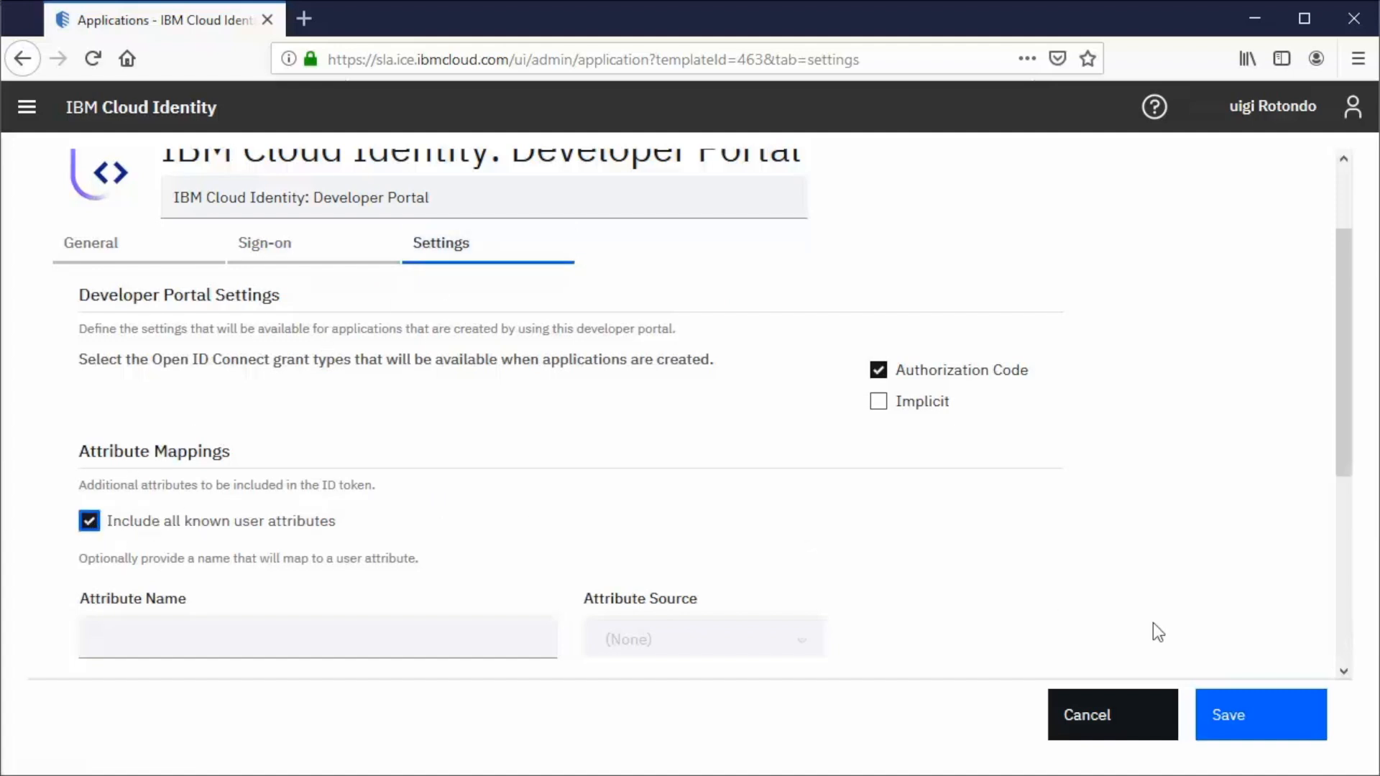
click(1261, 715)
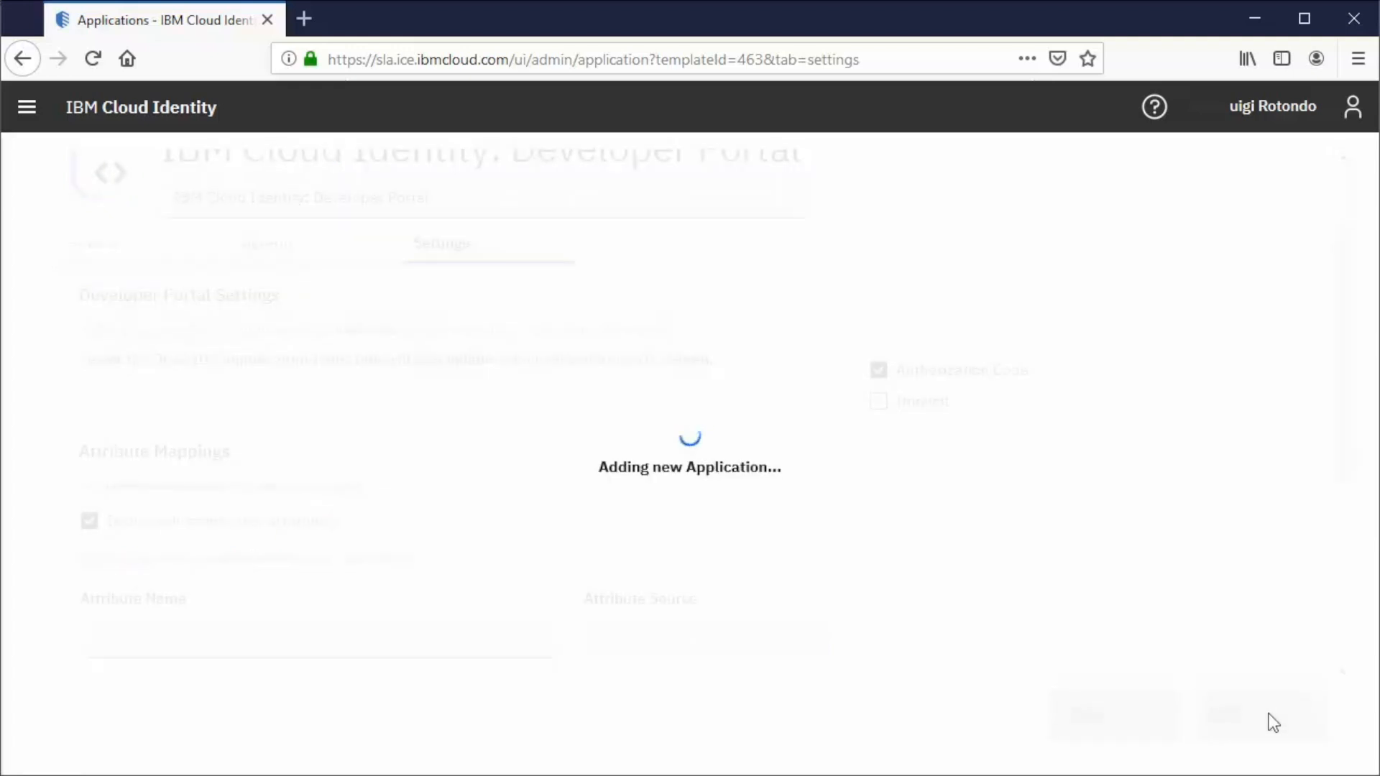
click(1260, 715)
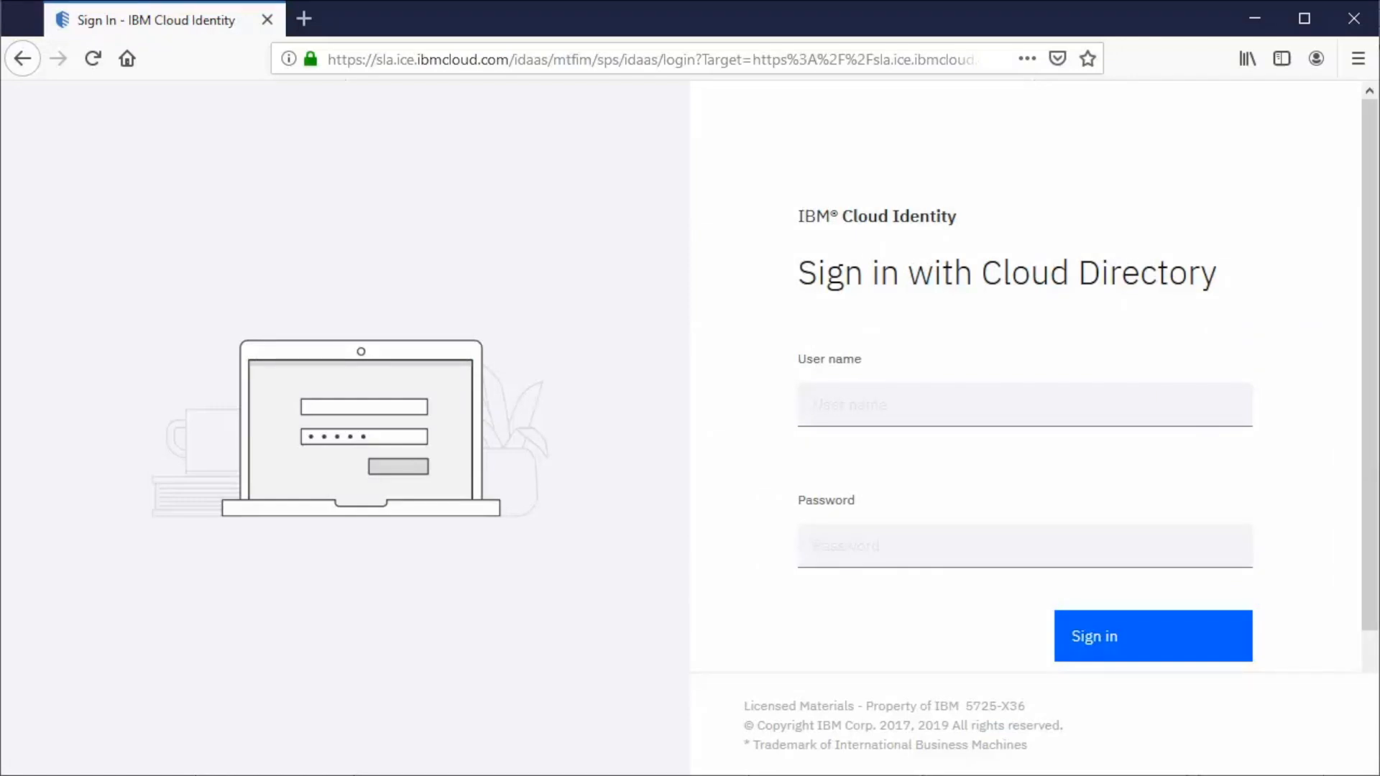
text(jacob)
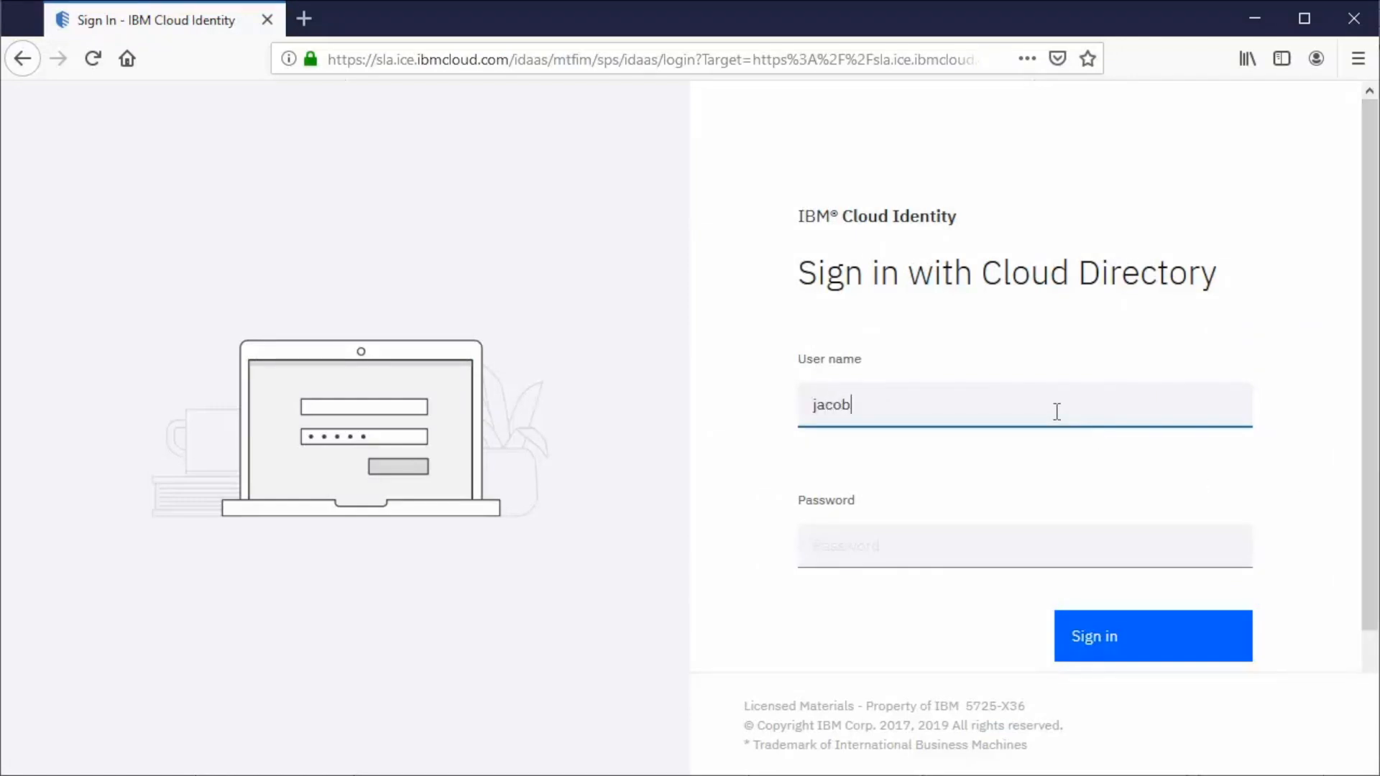
text(.daniels)
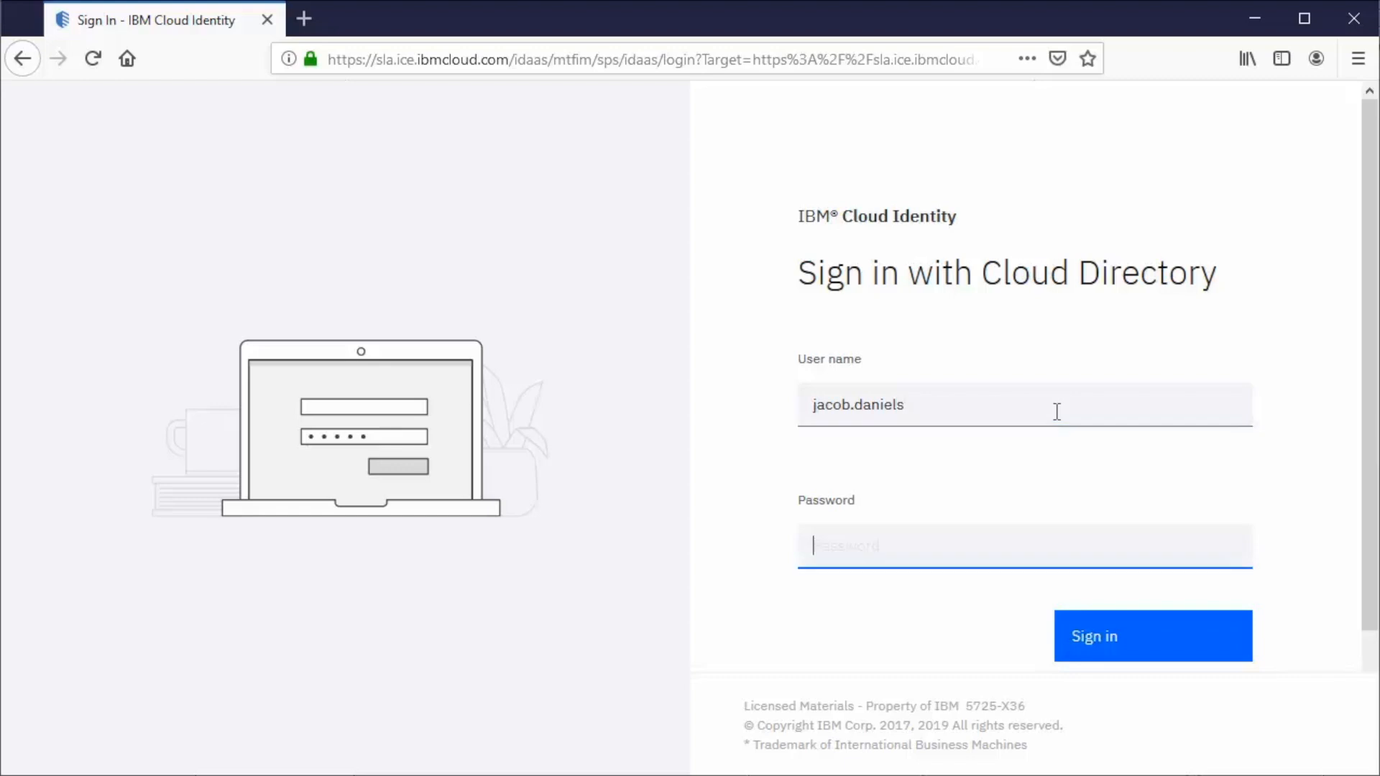
text(••)
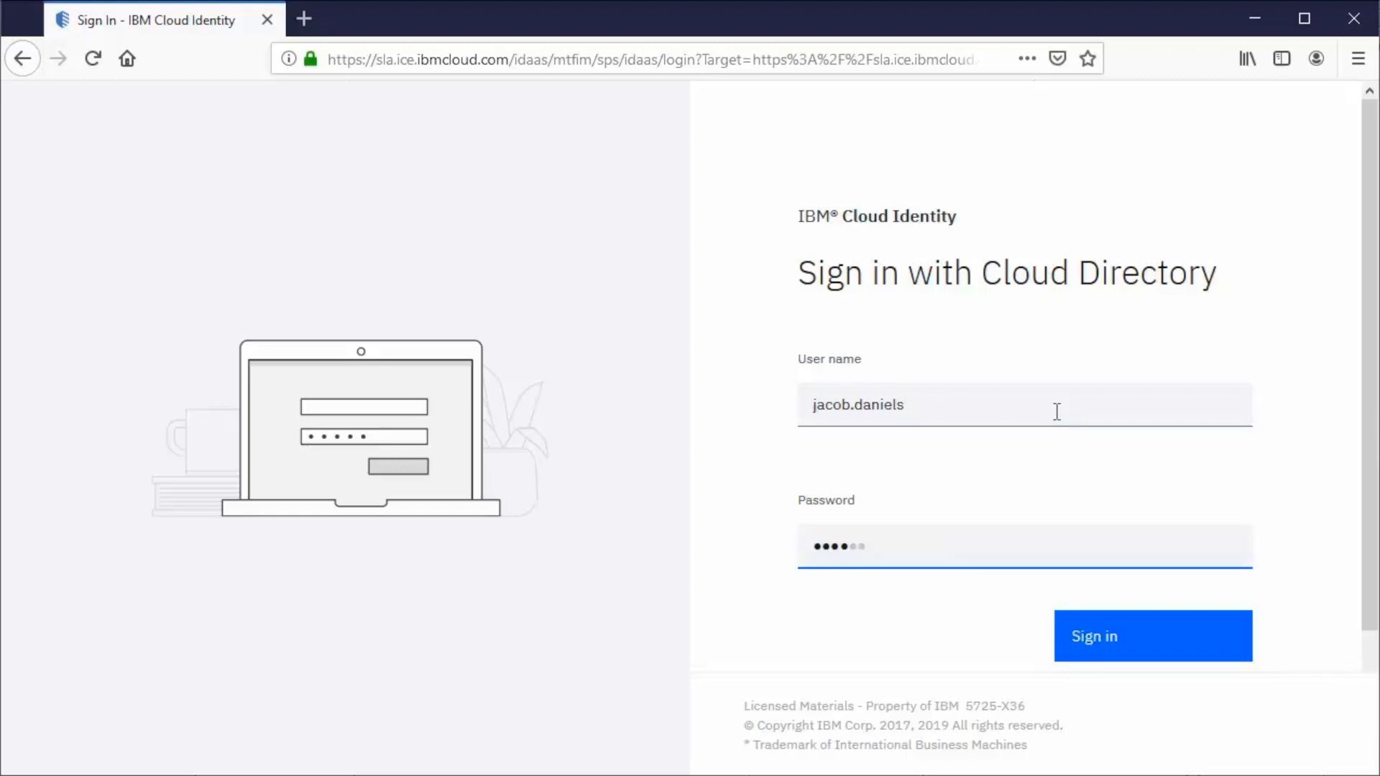
click(1151, 635)
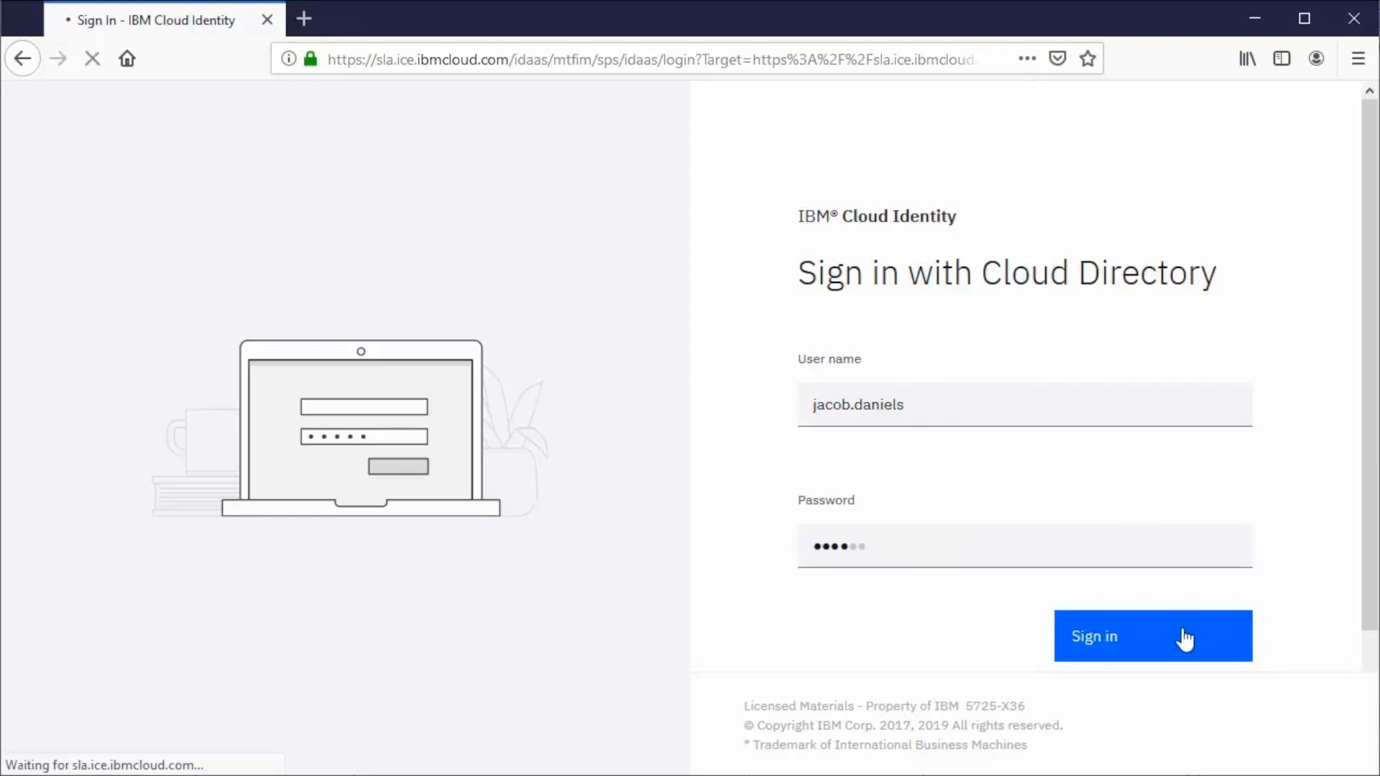
click(1153, 635)
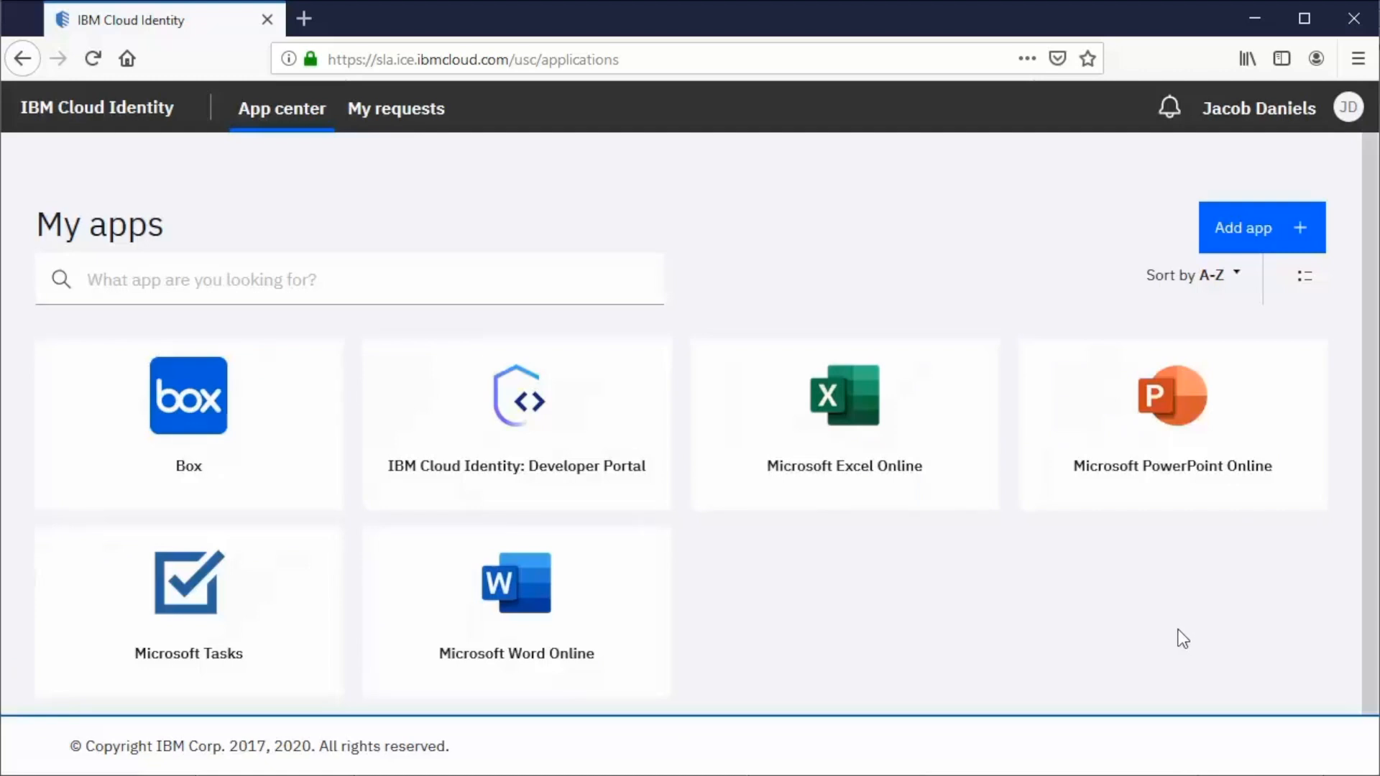
mouse_move(516, 425)
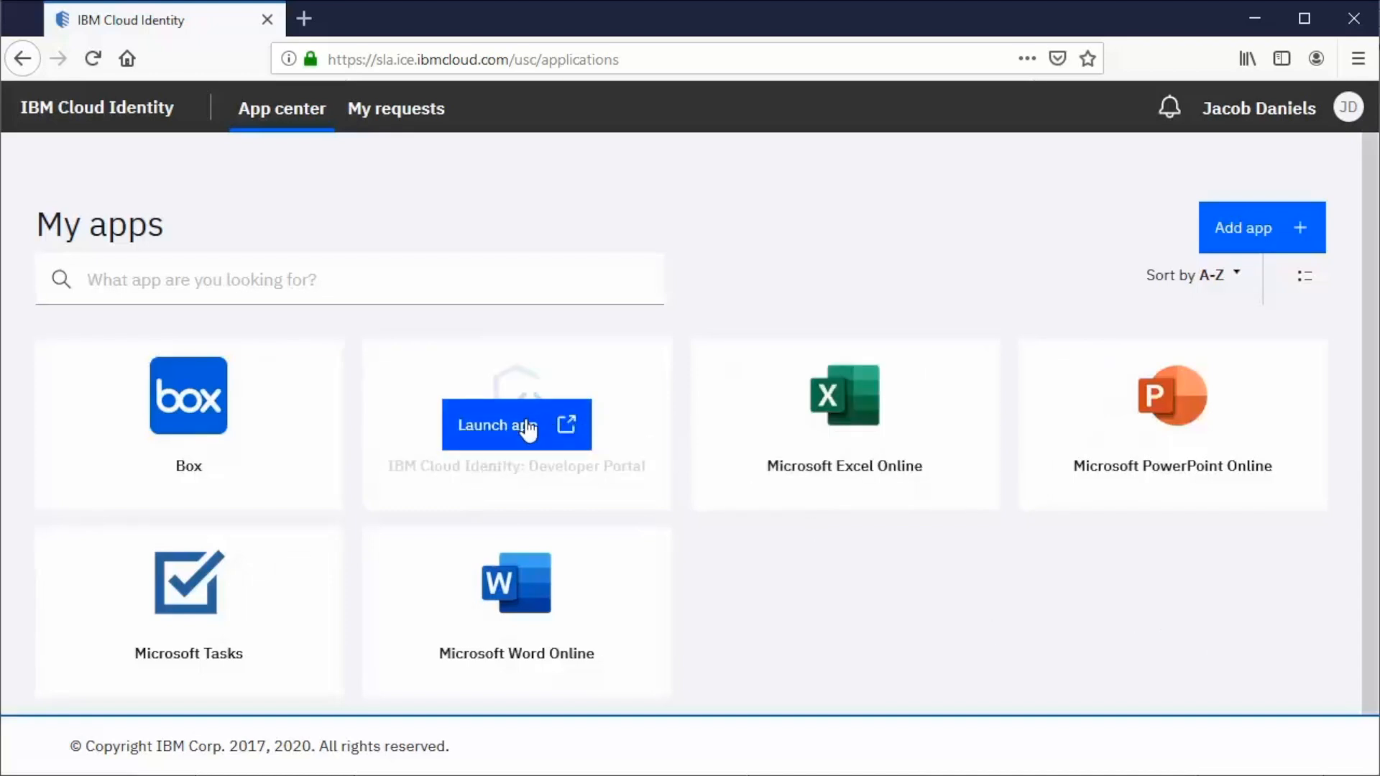
Launch IBM Cloud Identity: Developer Portal and view the signed-in JD account.
click(496, 426)
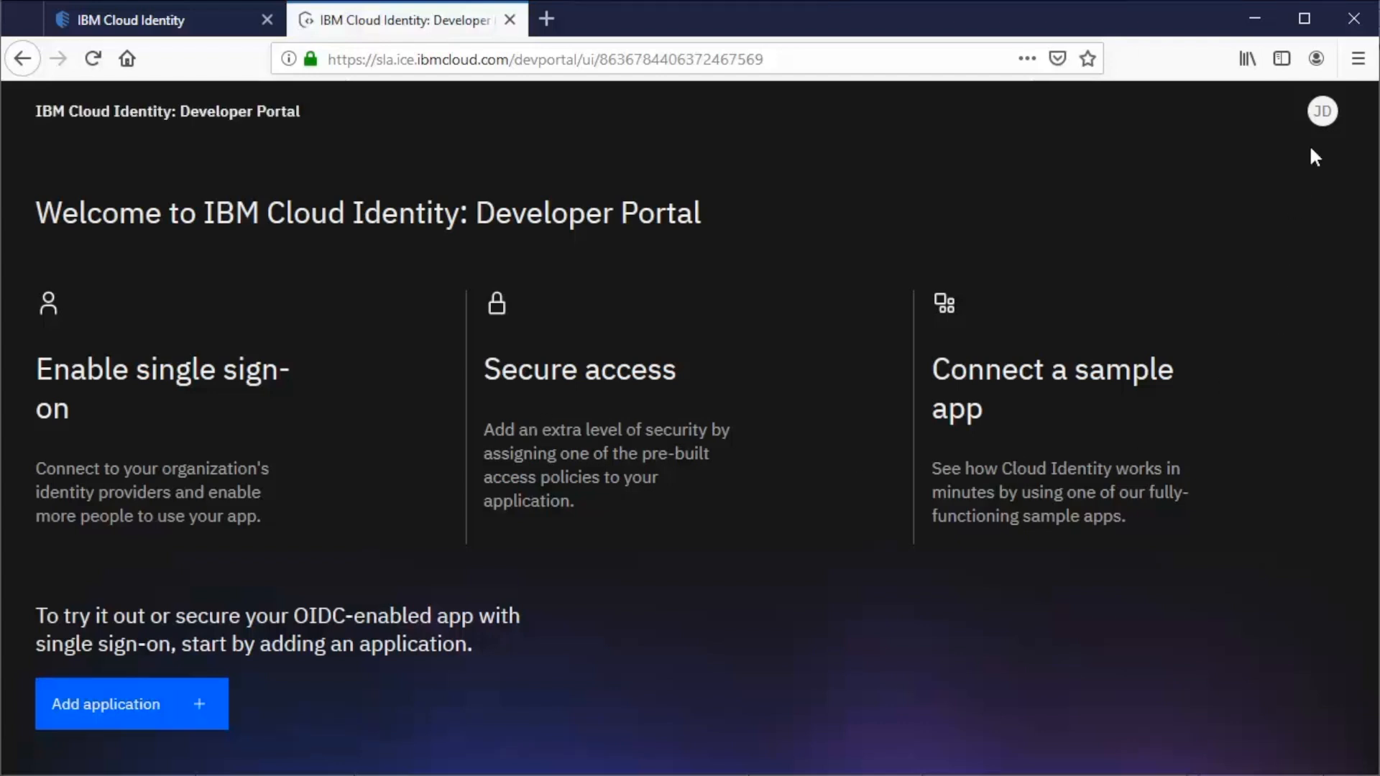
click(1321, 111)
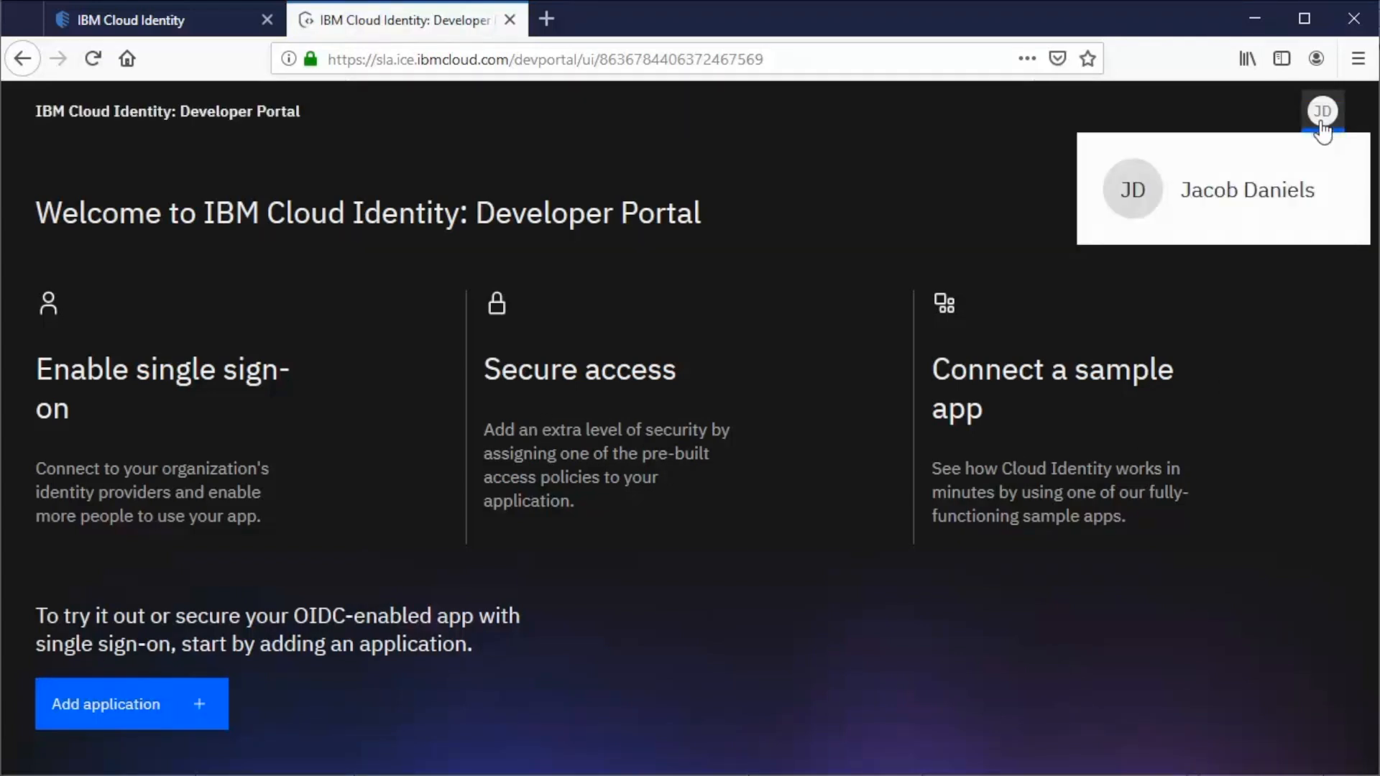